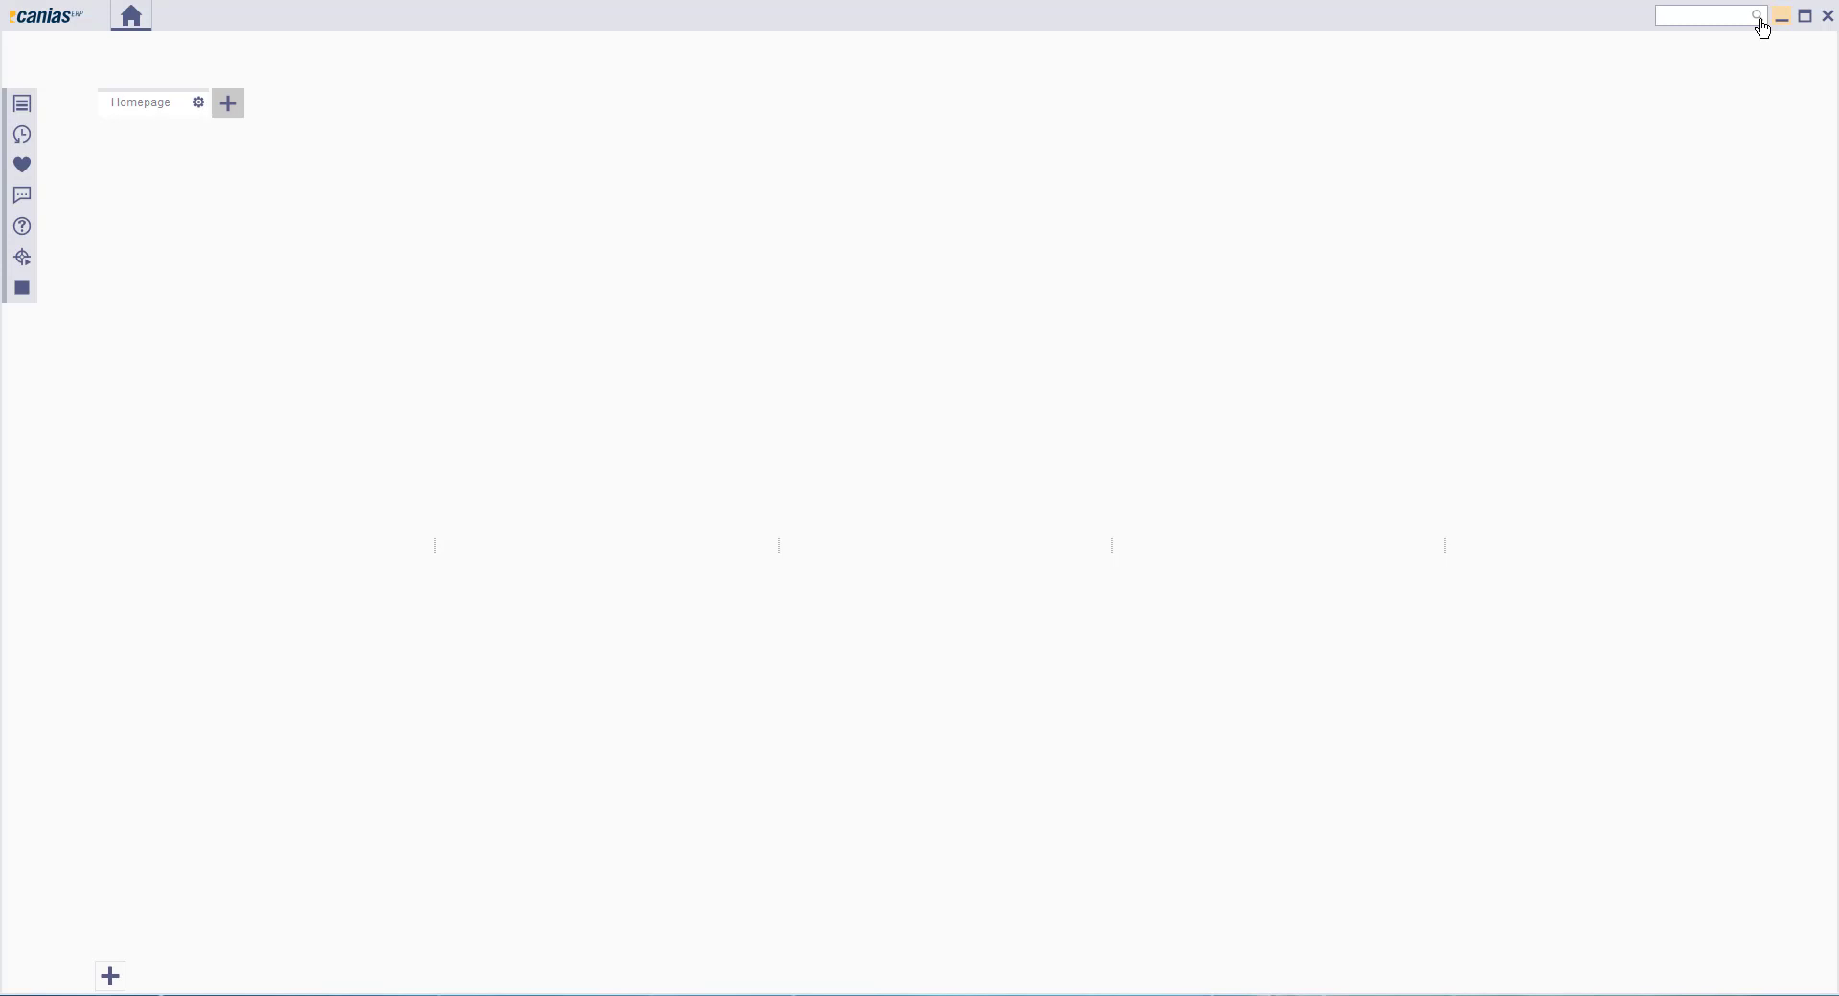
Step: Open the MRP Production Plans transaction MRPT02 from the search box
{"action": "type", "text": "ml"}
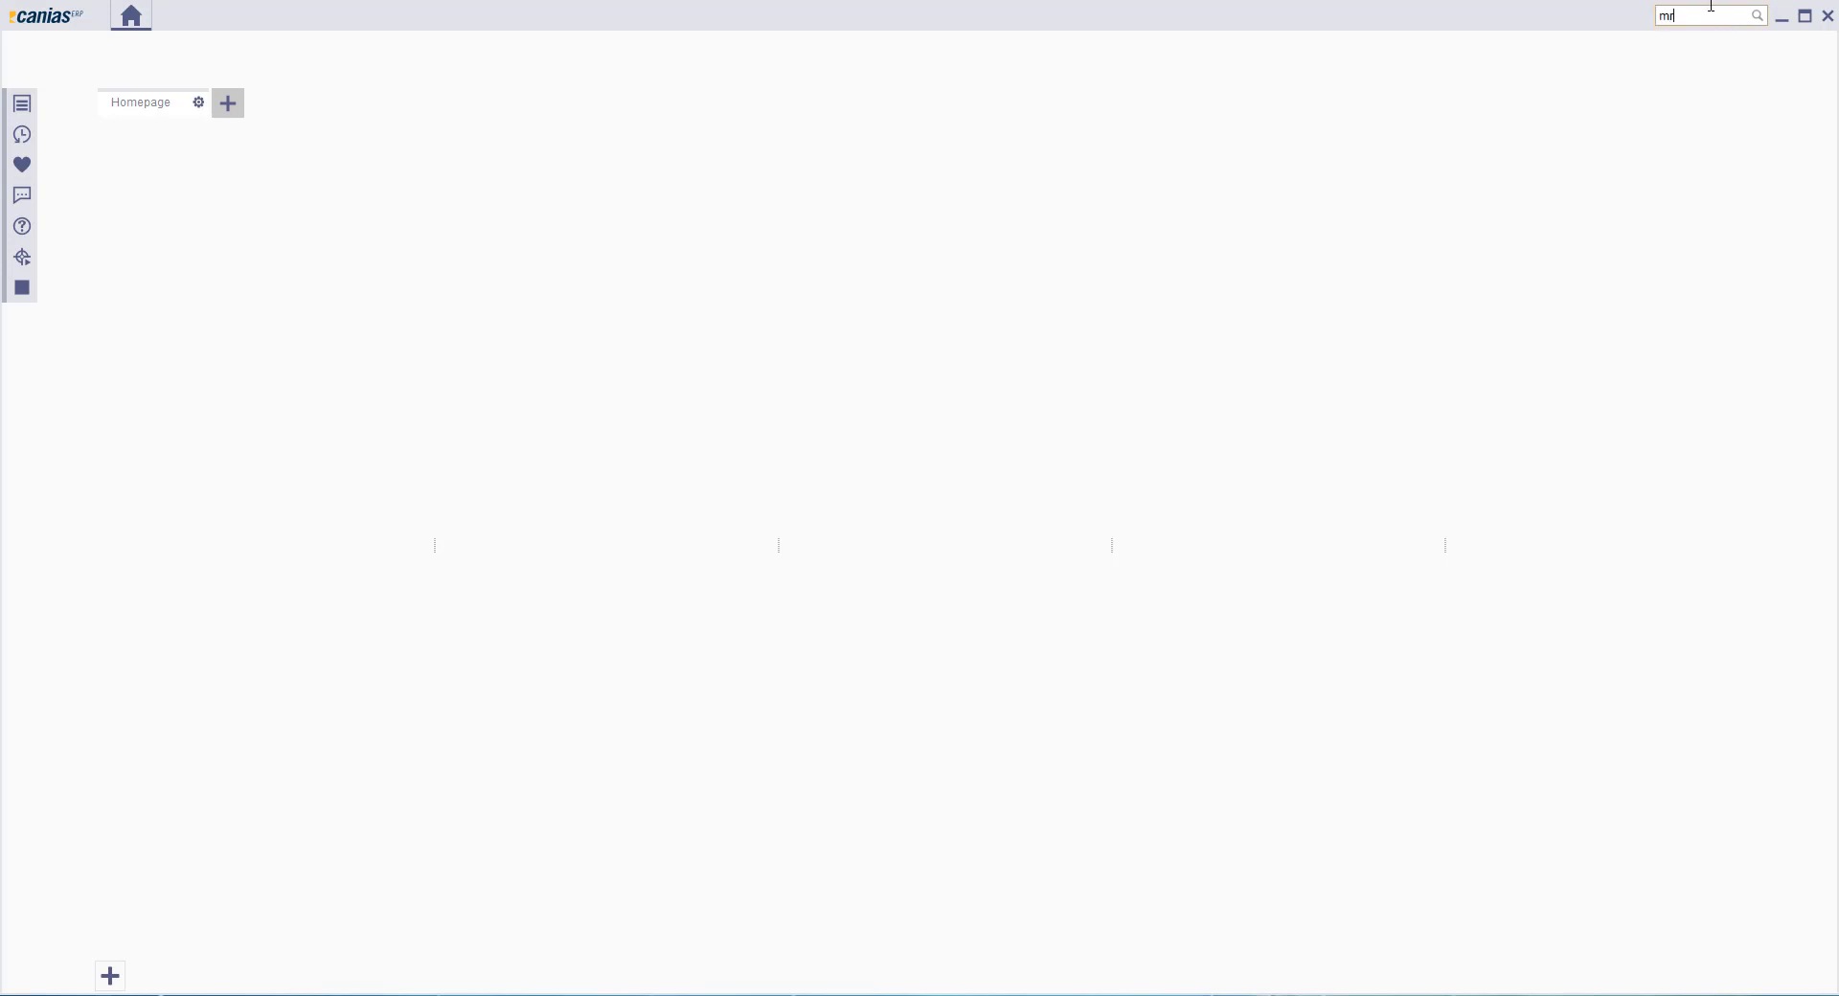
{"action": "type", "text": "MRPT02"}
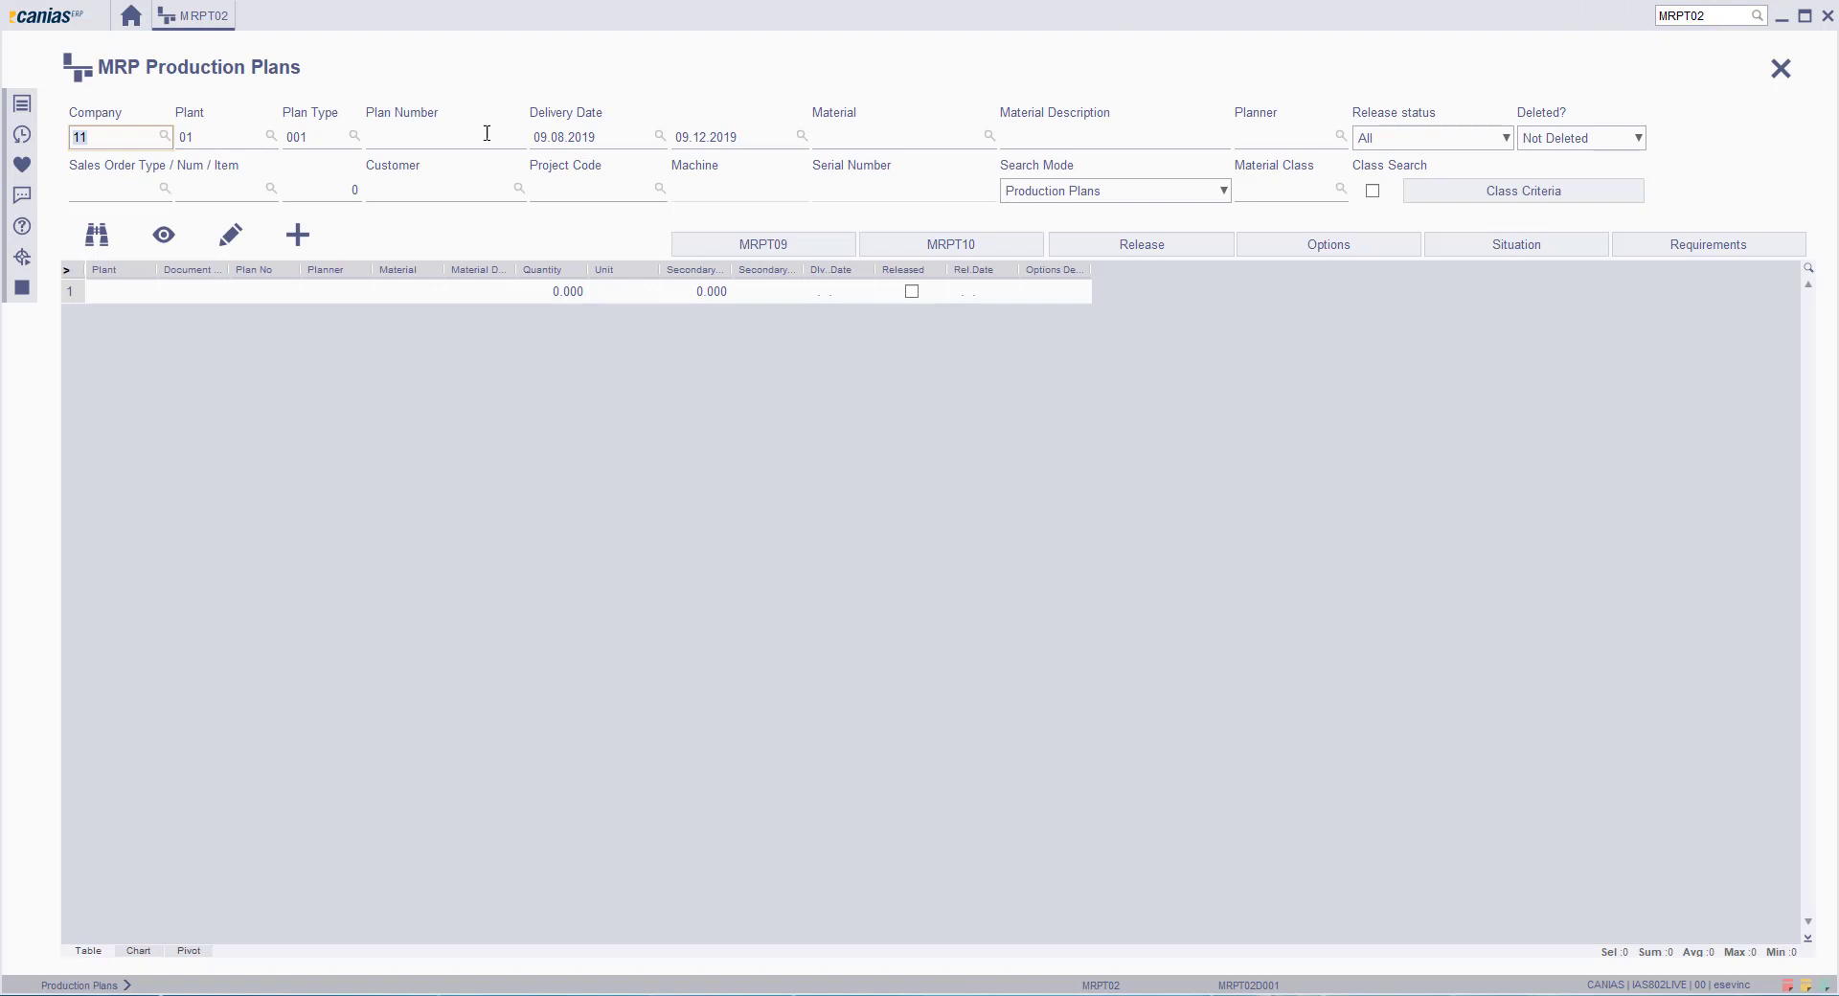
Step: Create a new plan for company 11, plant 01, material BS0103E, plan type 001
{"action": "left_click", "coordinate": [297, 235]}
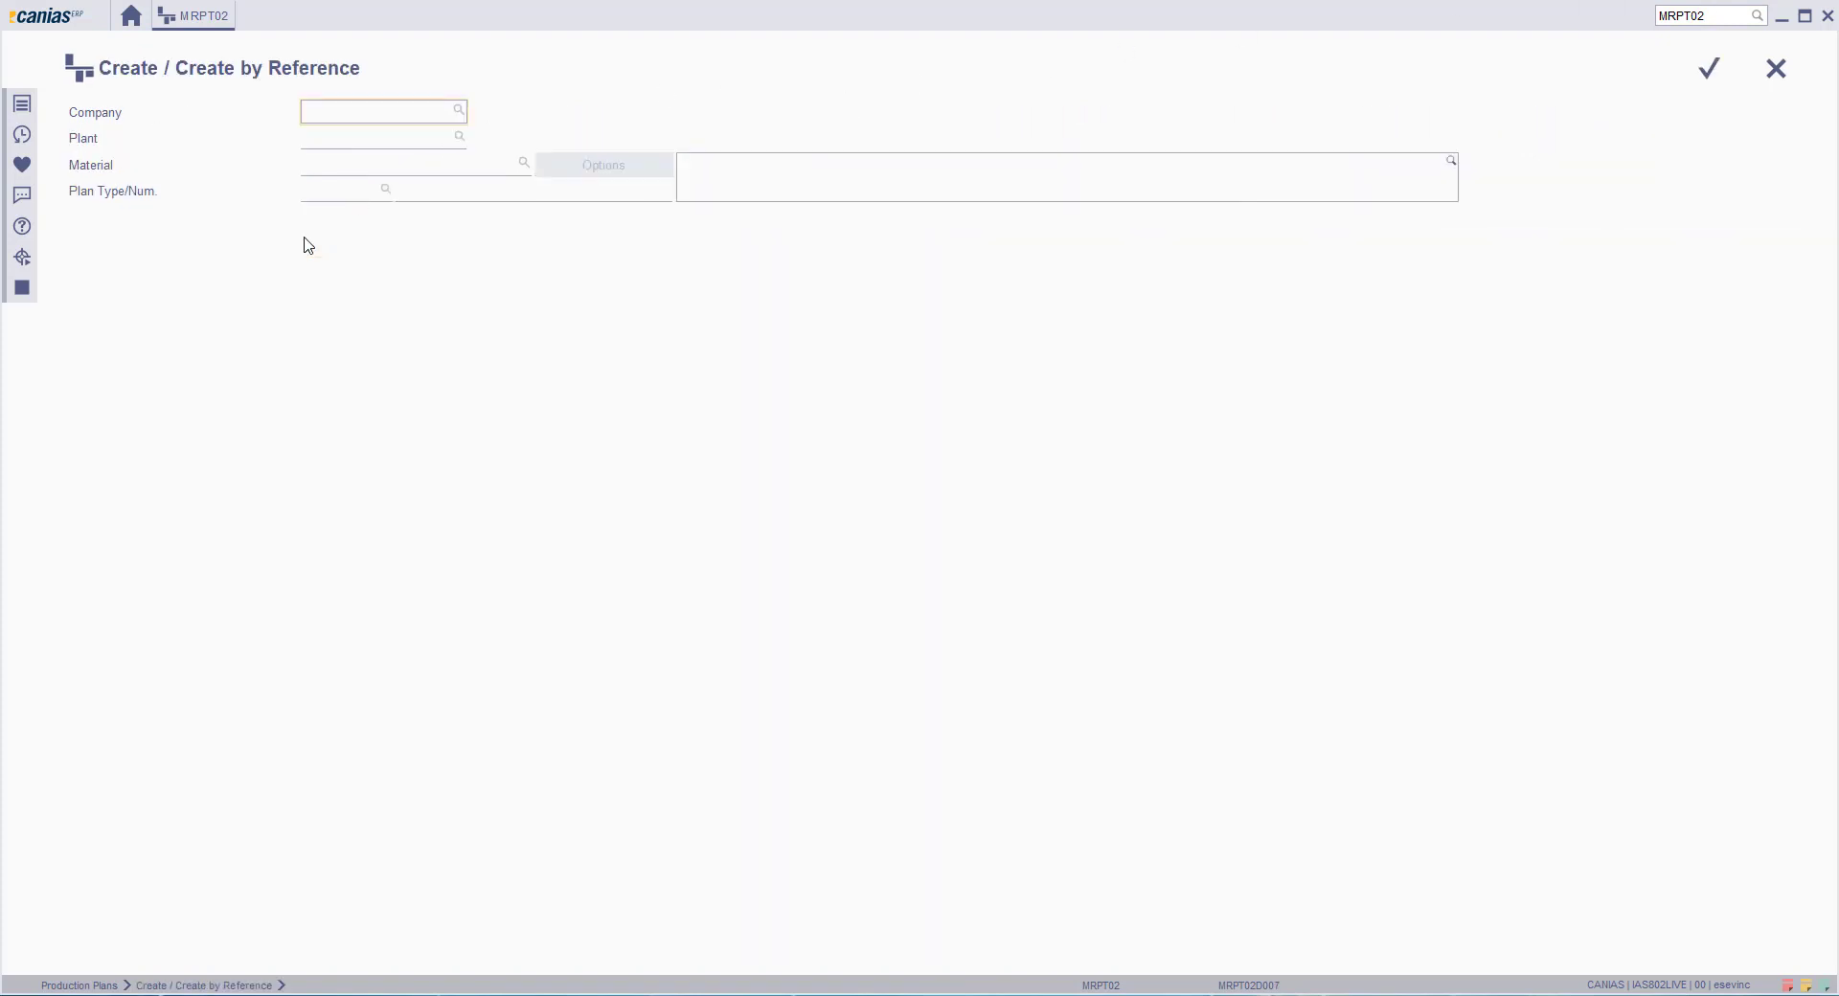
{"action": "left_click", "coordinate": [381, 110]}
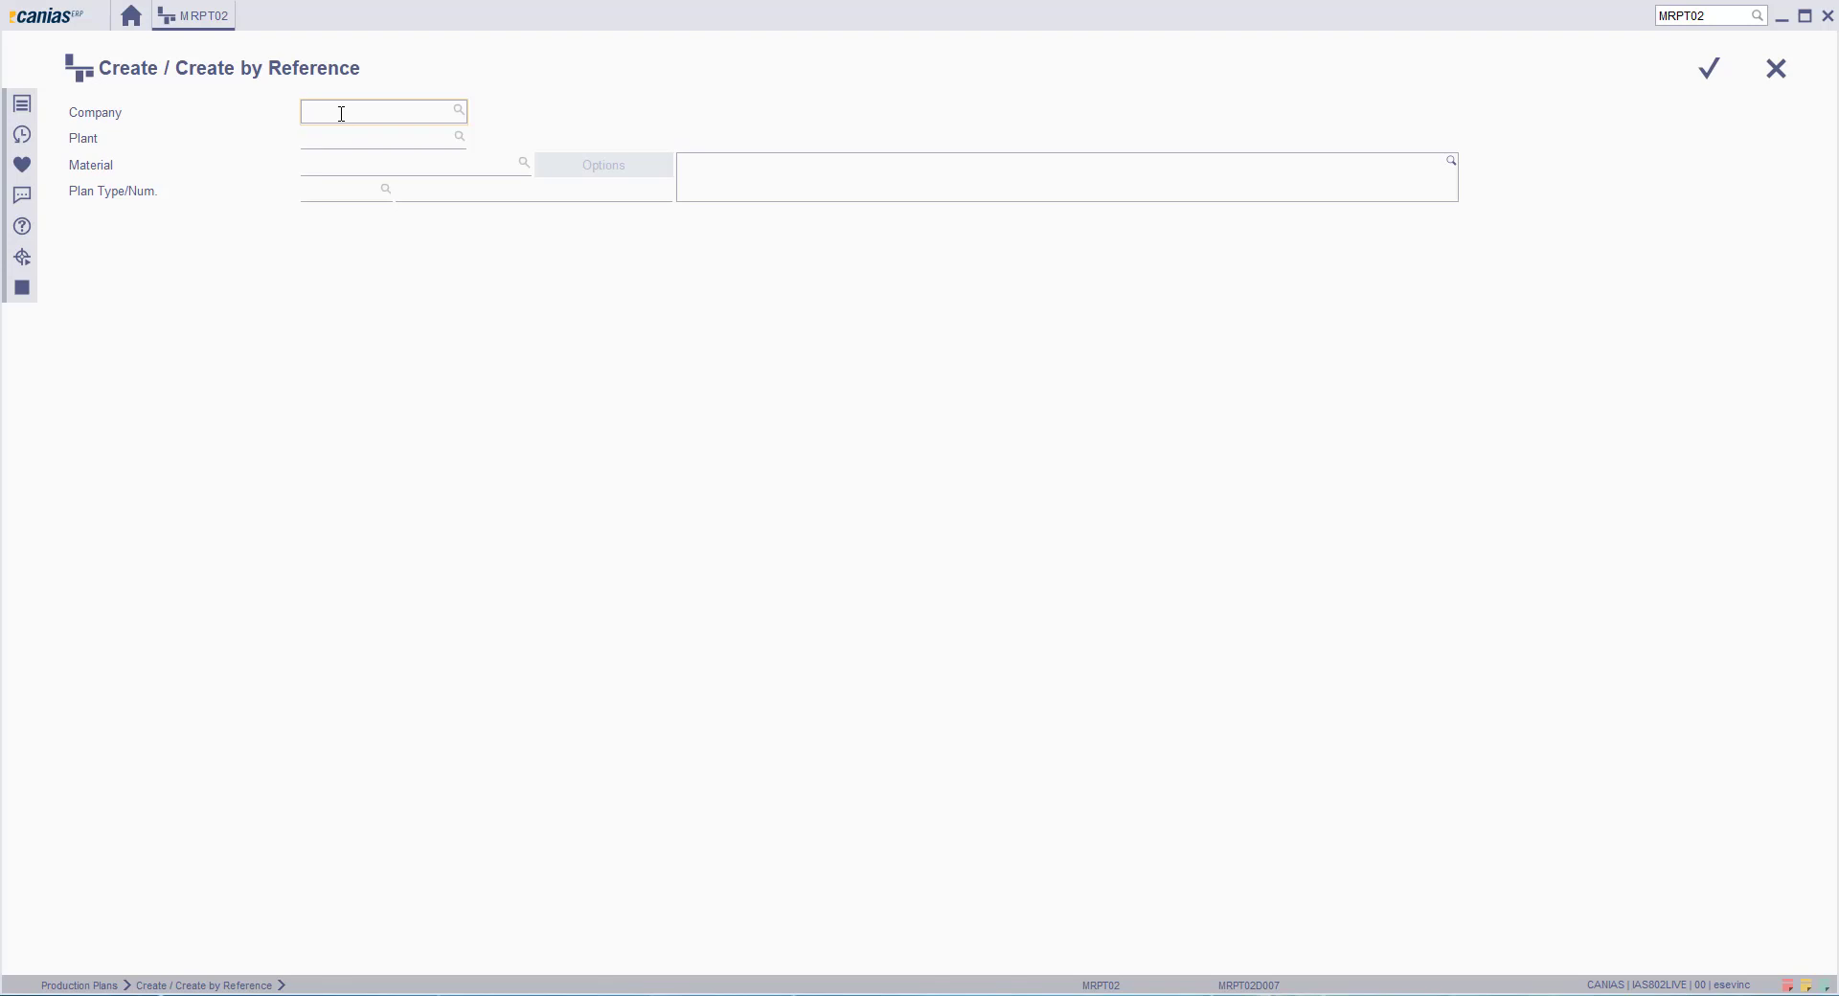
{"action": "left_click", "coordinate": [458, 110]}
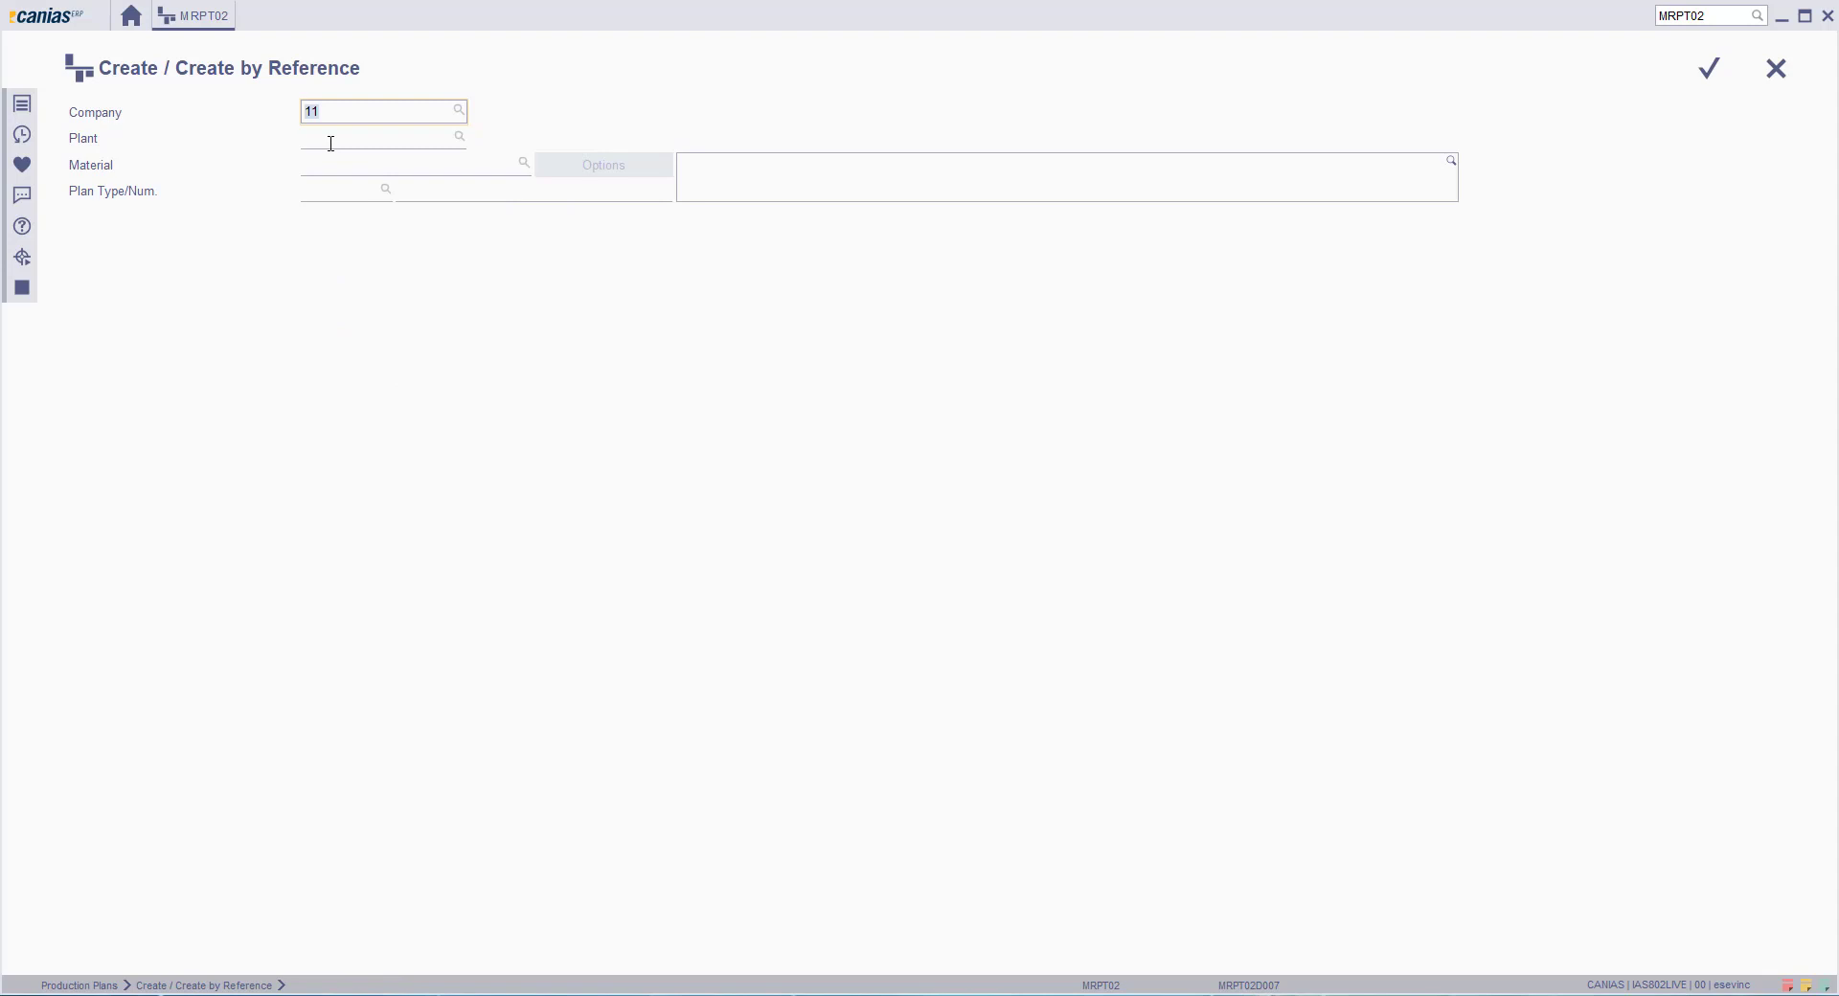
{"action": "type", "text": "01"}
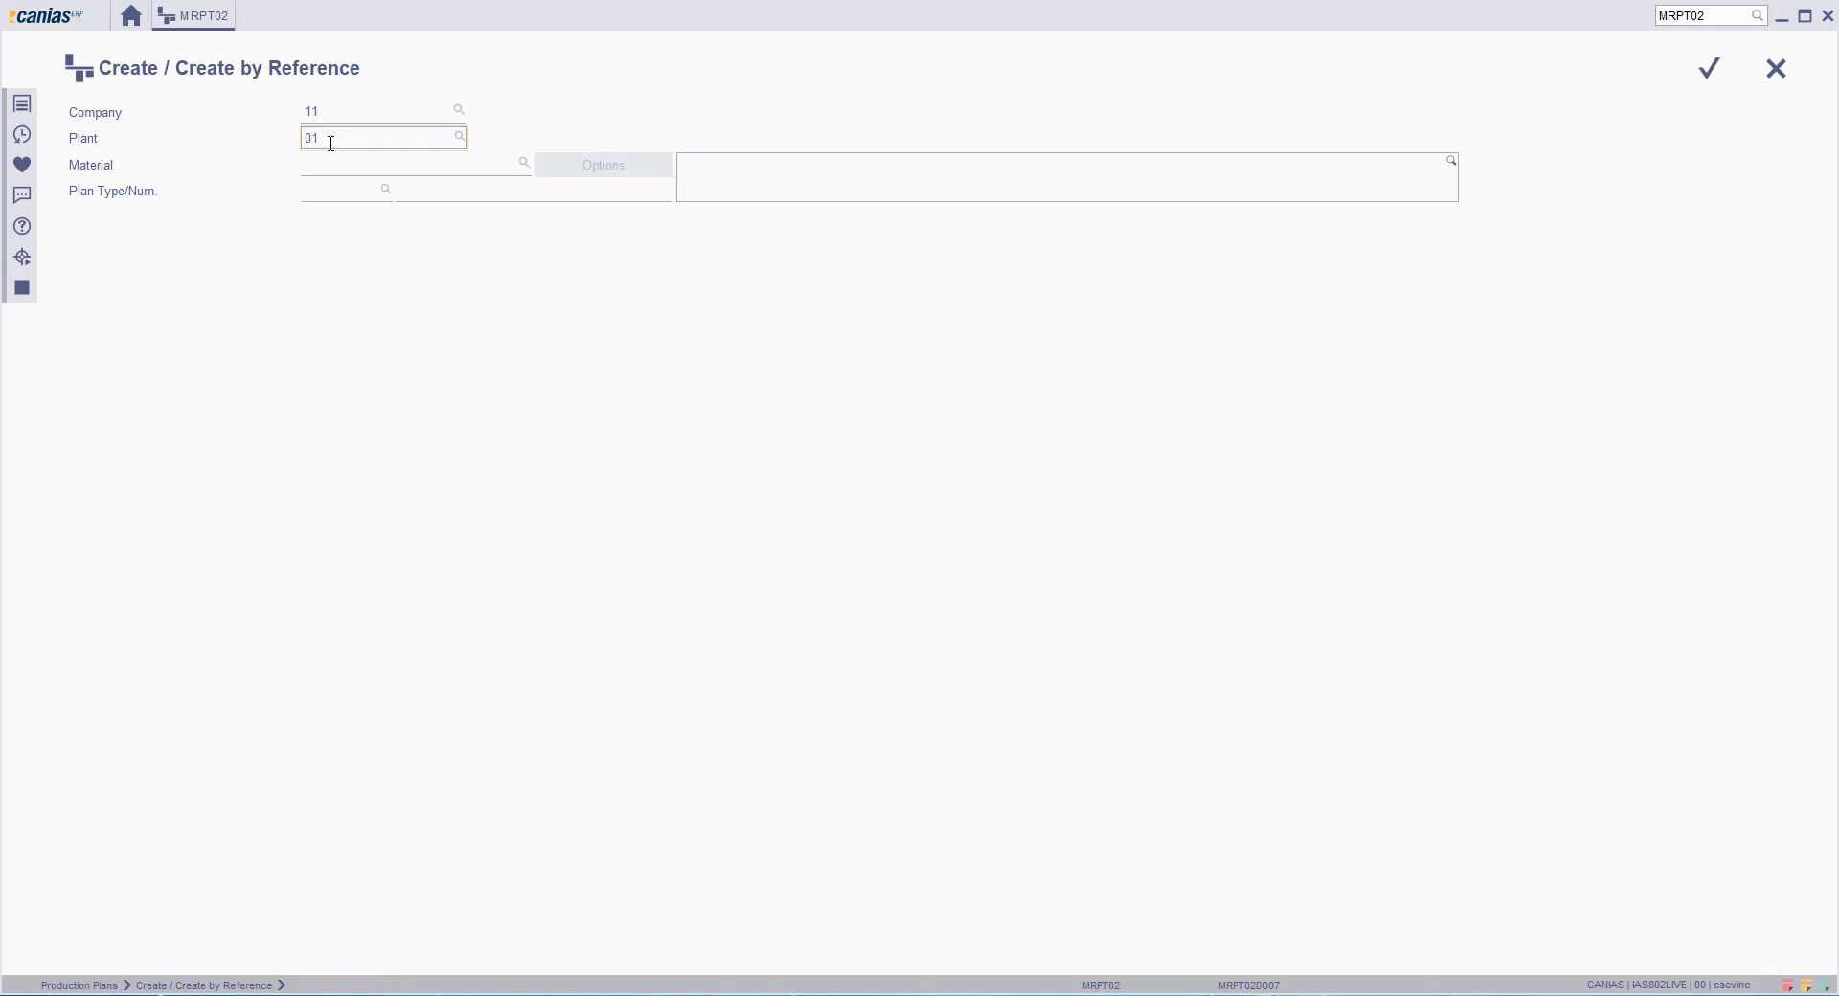
{"action": "left_click", "coordinate": [411, 164]}
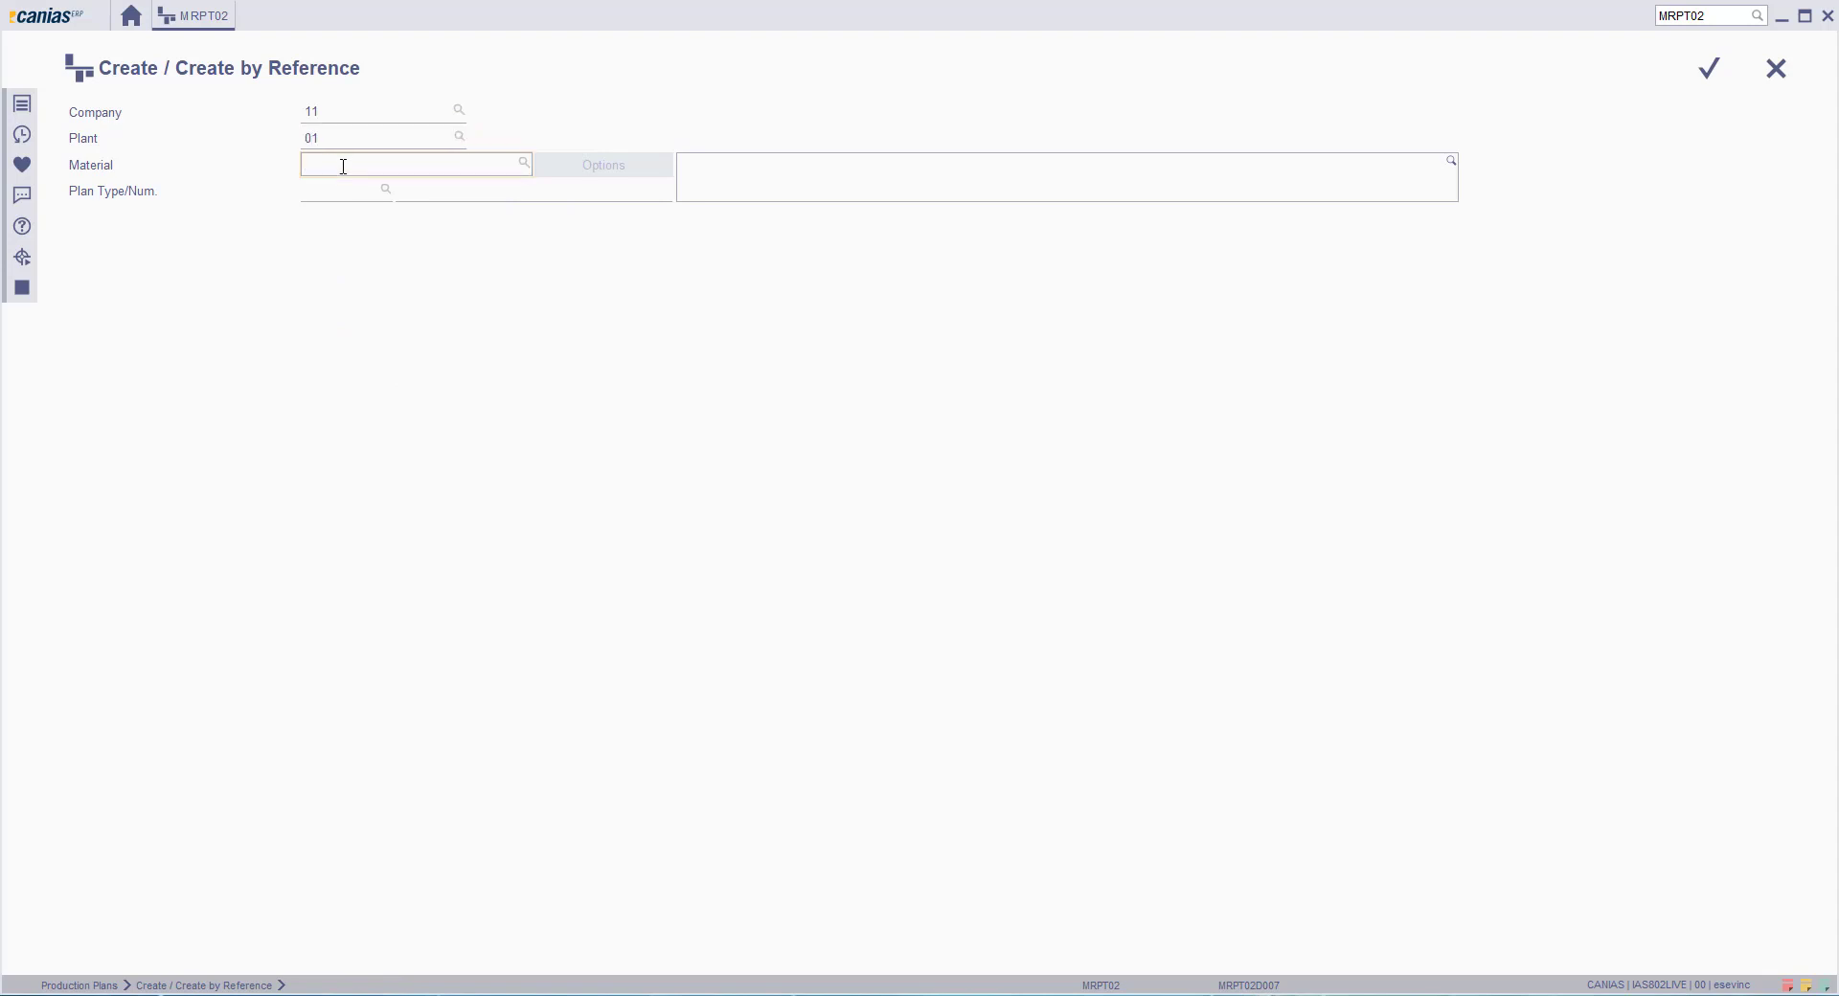
{"action": "type", "text": "BS0103E"}
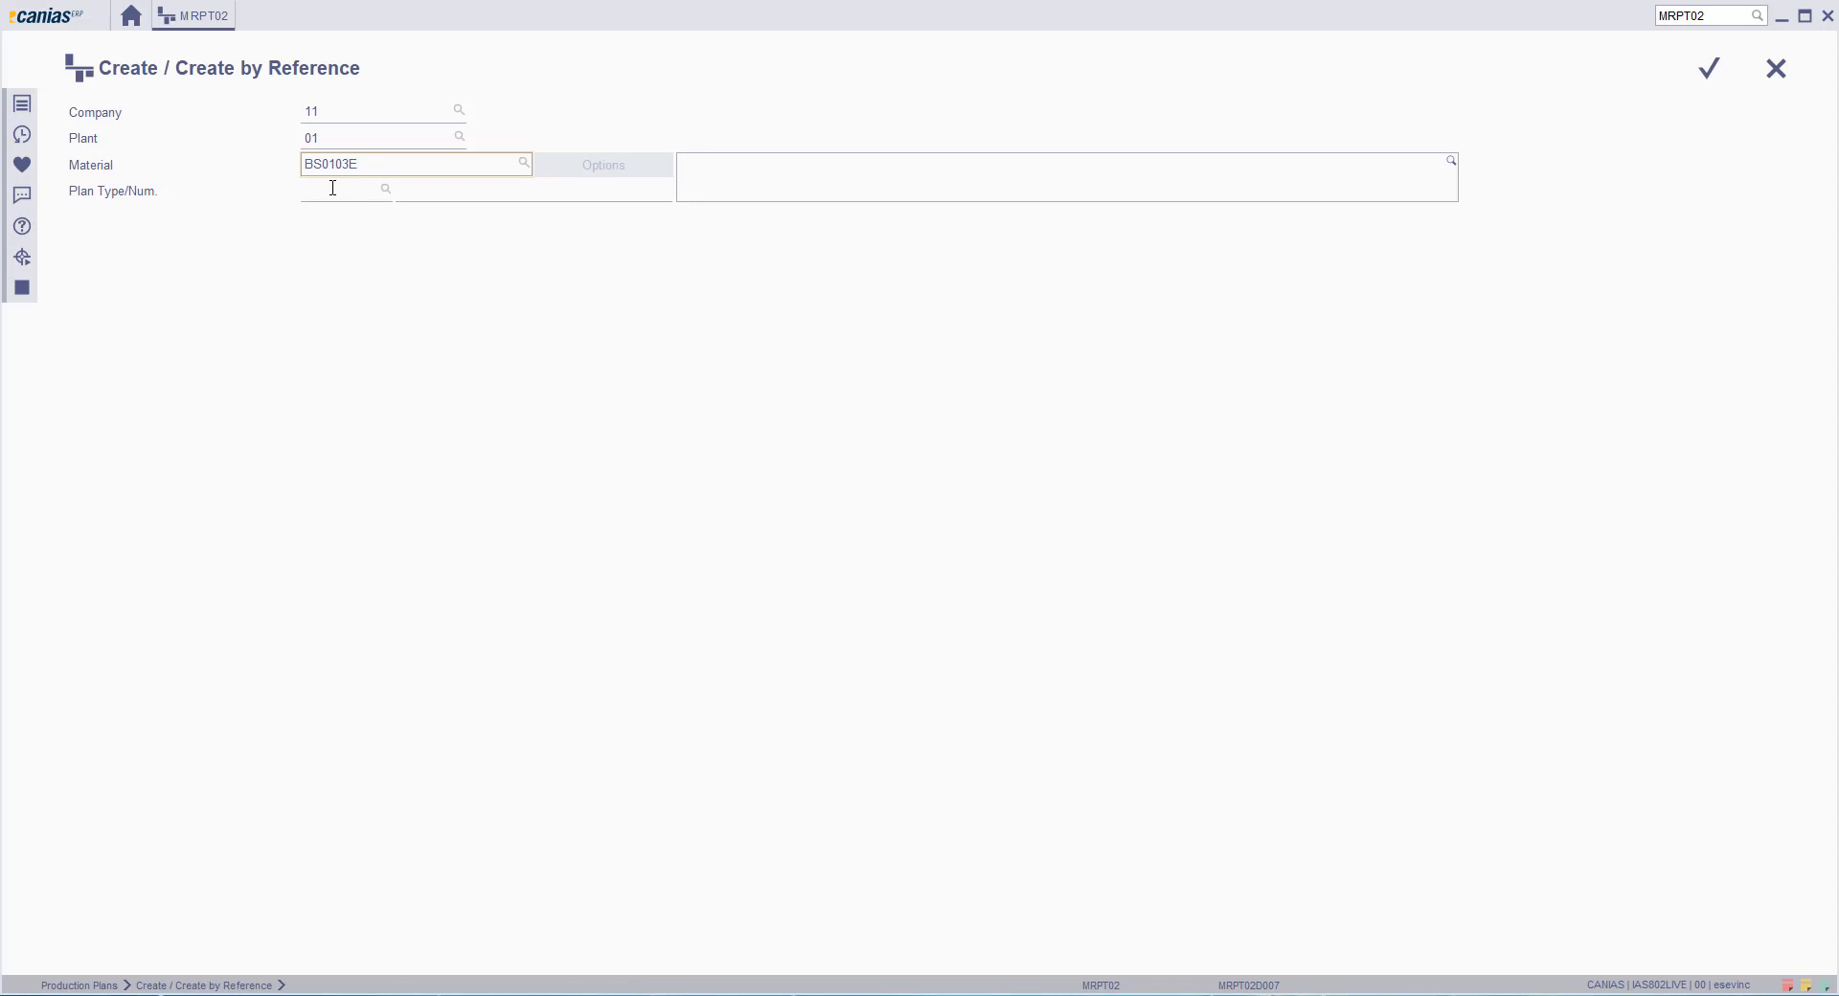
{"action": "type", "text": "001"}
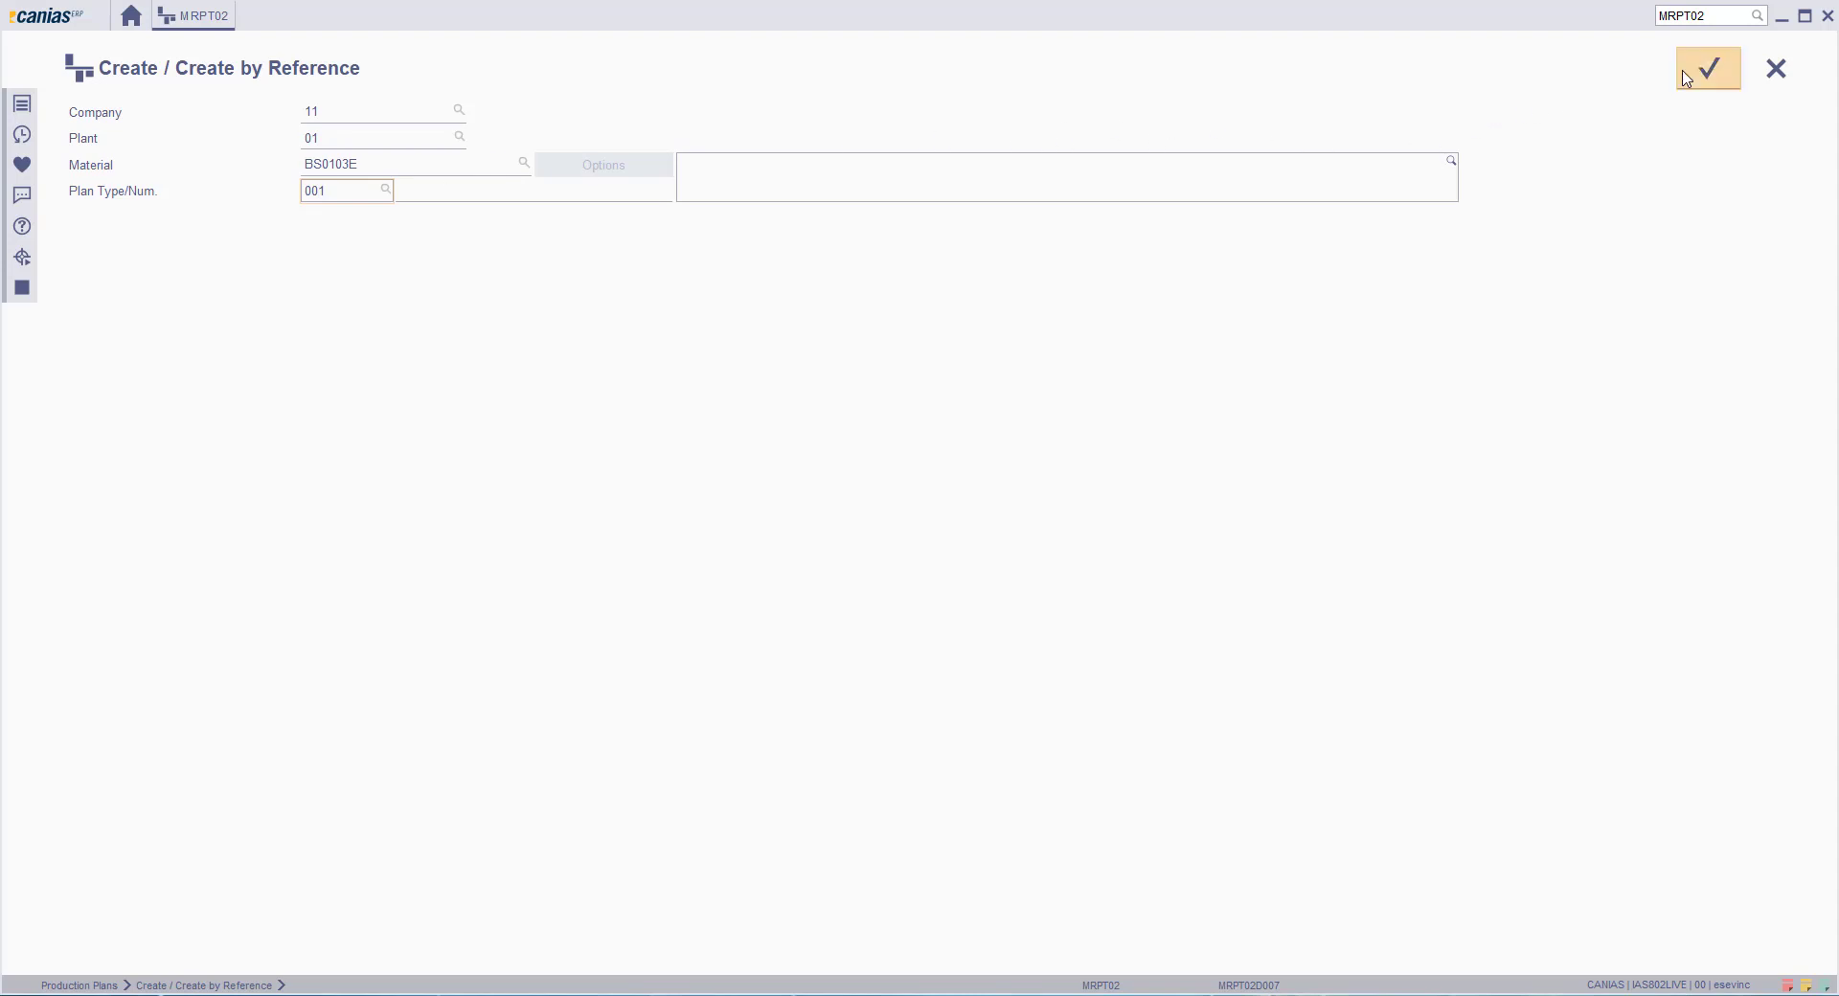
{"action": "left_click", "coordinate": [1706, 68]}
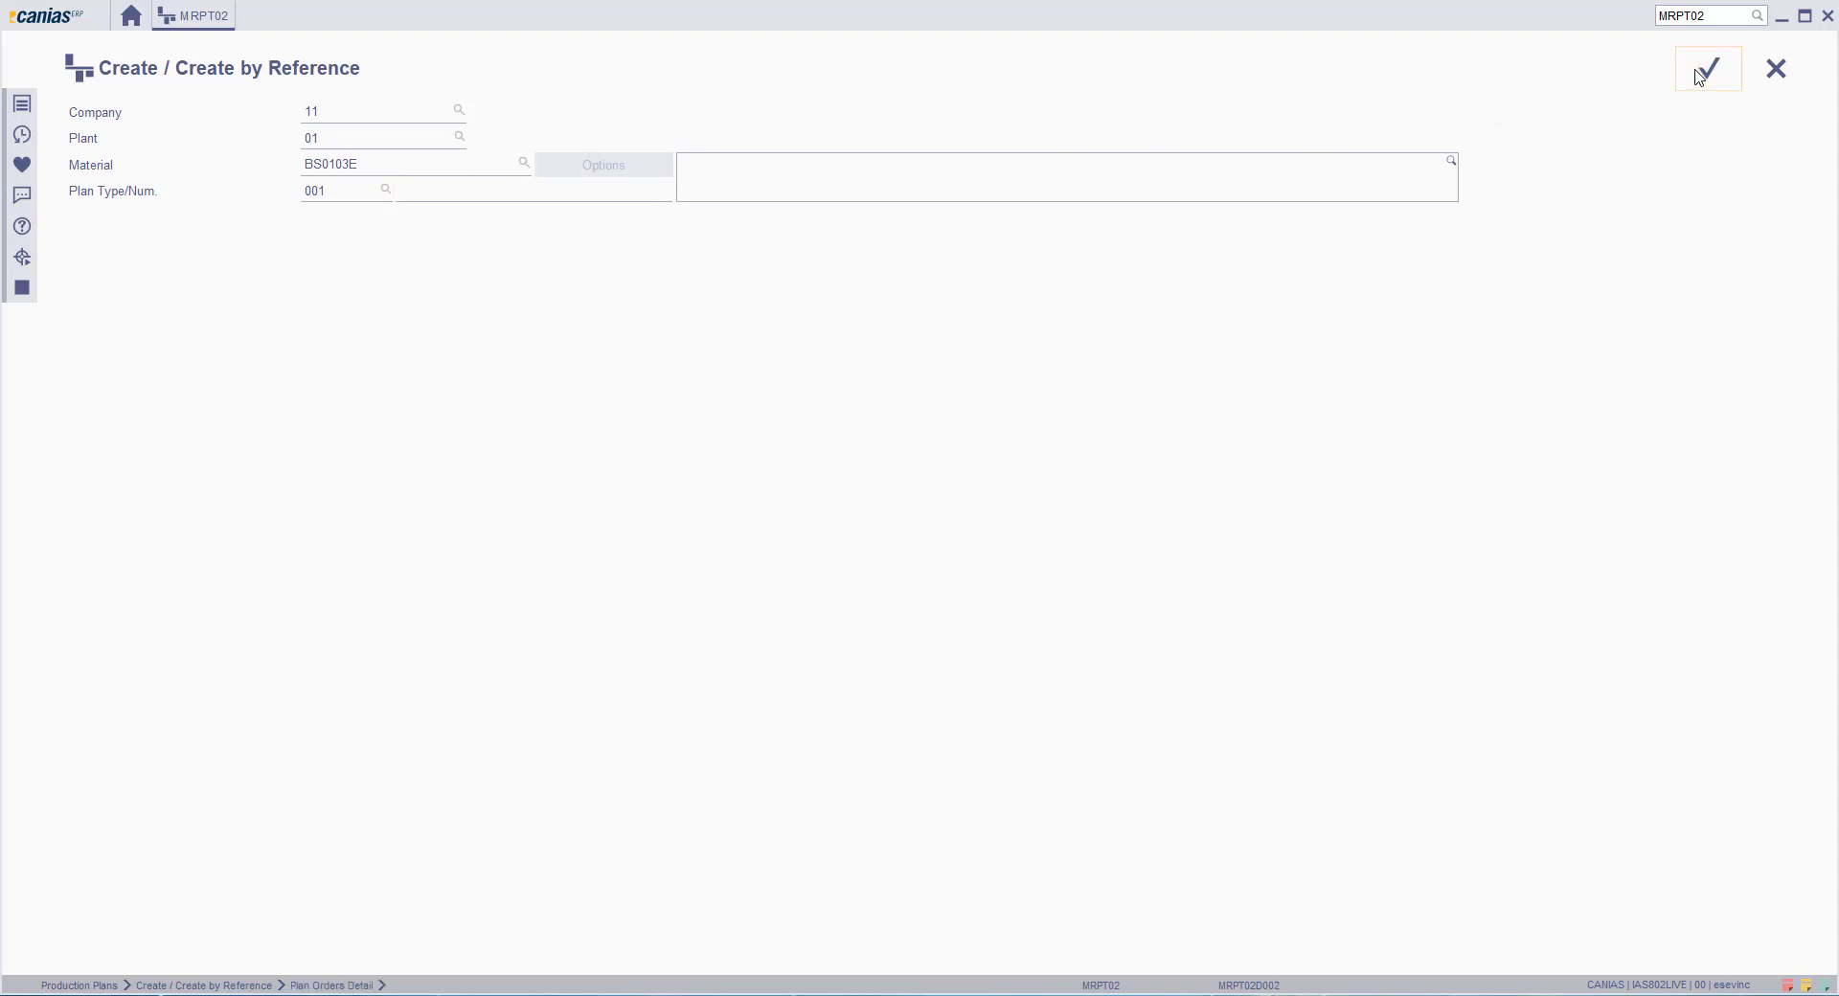
Step: Confirm the reference dialog to open Plan Orders Detail for BS0103E Gear Hardware
{"action": "left_click", "coordinate": [1708, 67]}
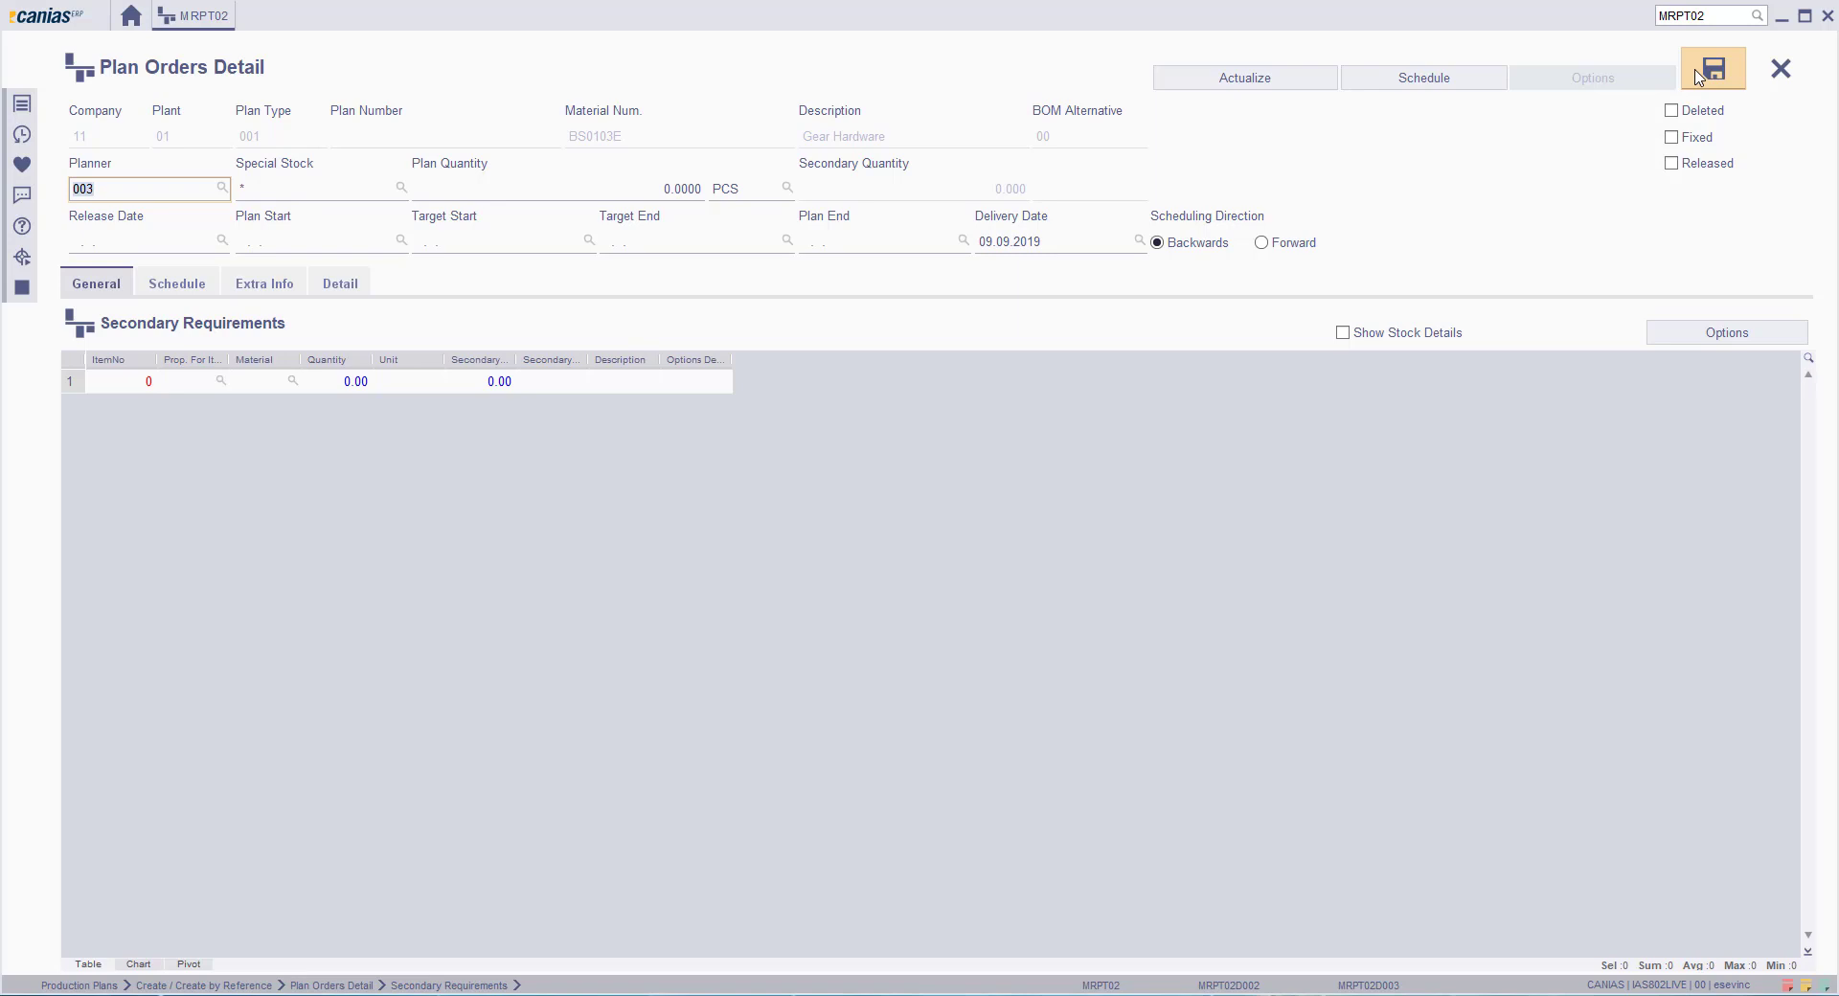
{"action": "left_click", "coordinate": [149, 188]}
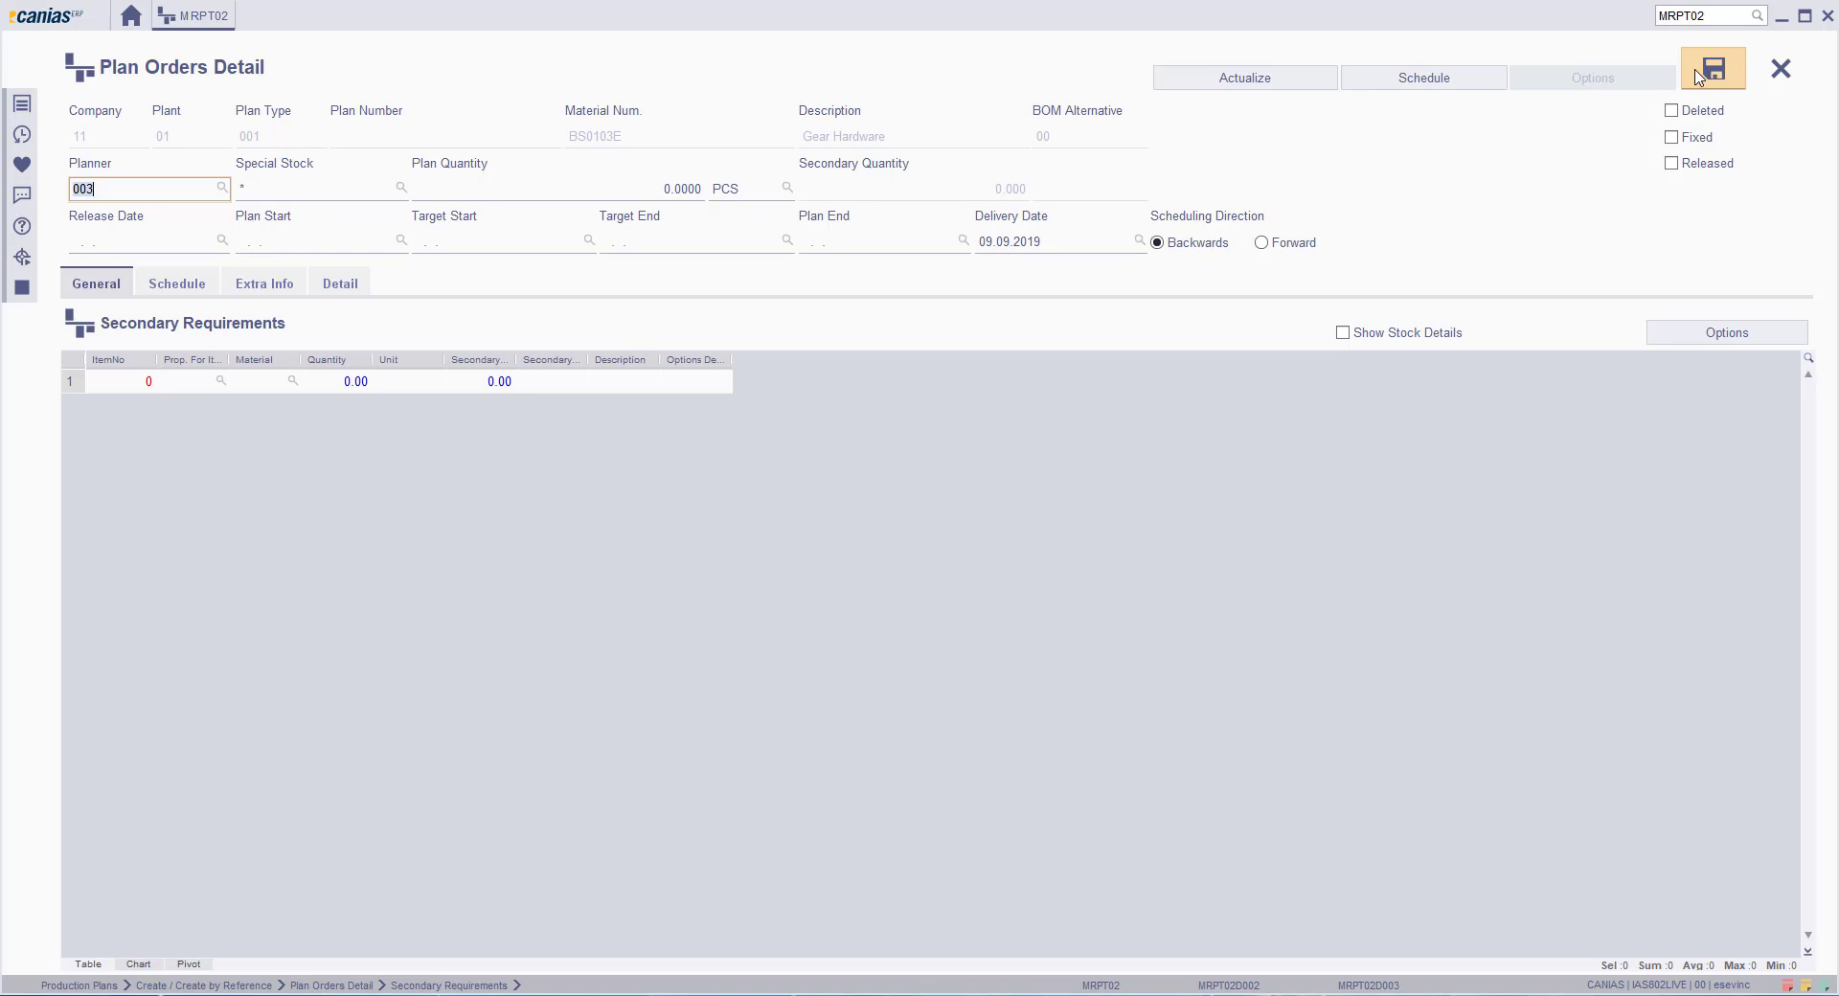
Step: Set planner 003, plan quantity 200 PCS and forward scheduling direction
{"action": "left_click", "coordinate": [1712, 67]}
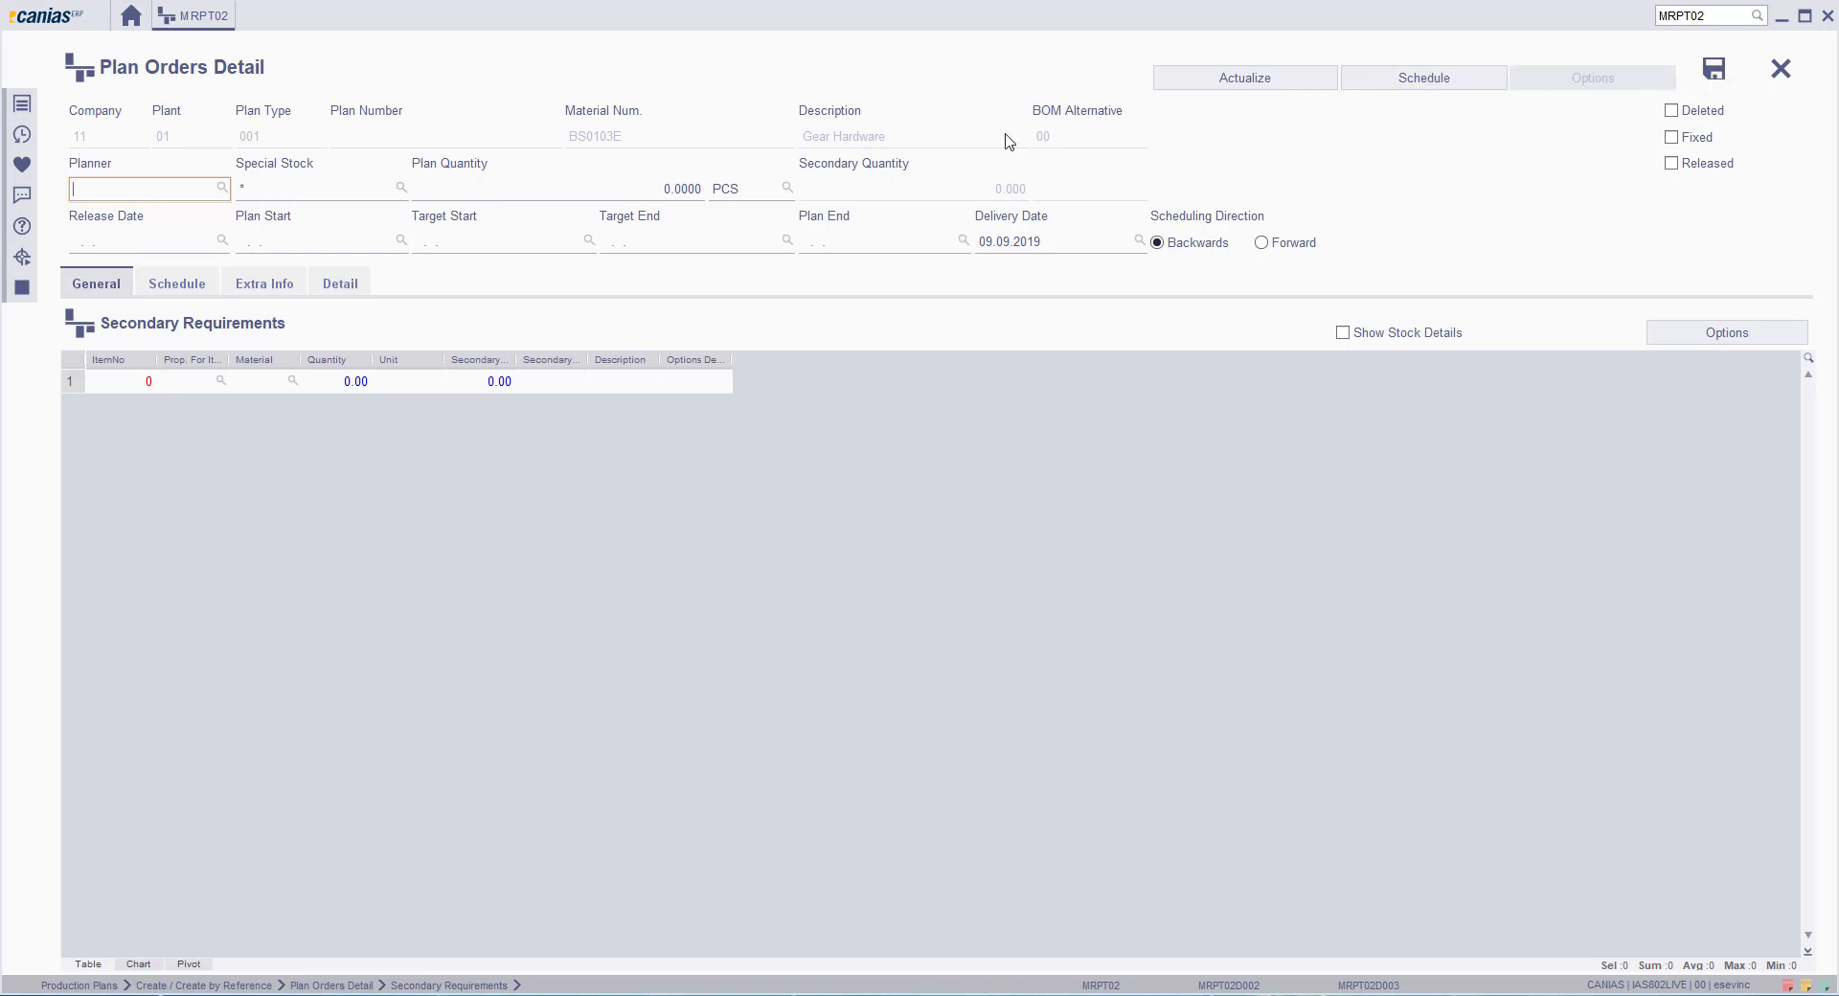
{"action": "type", "text": "003"}
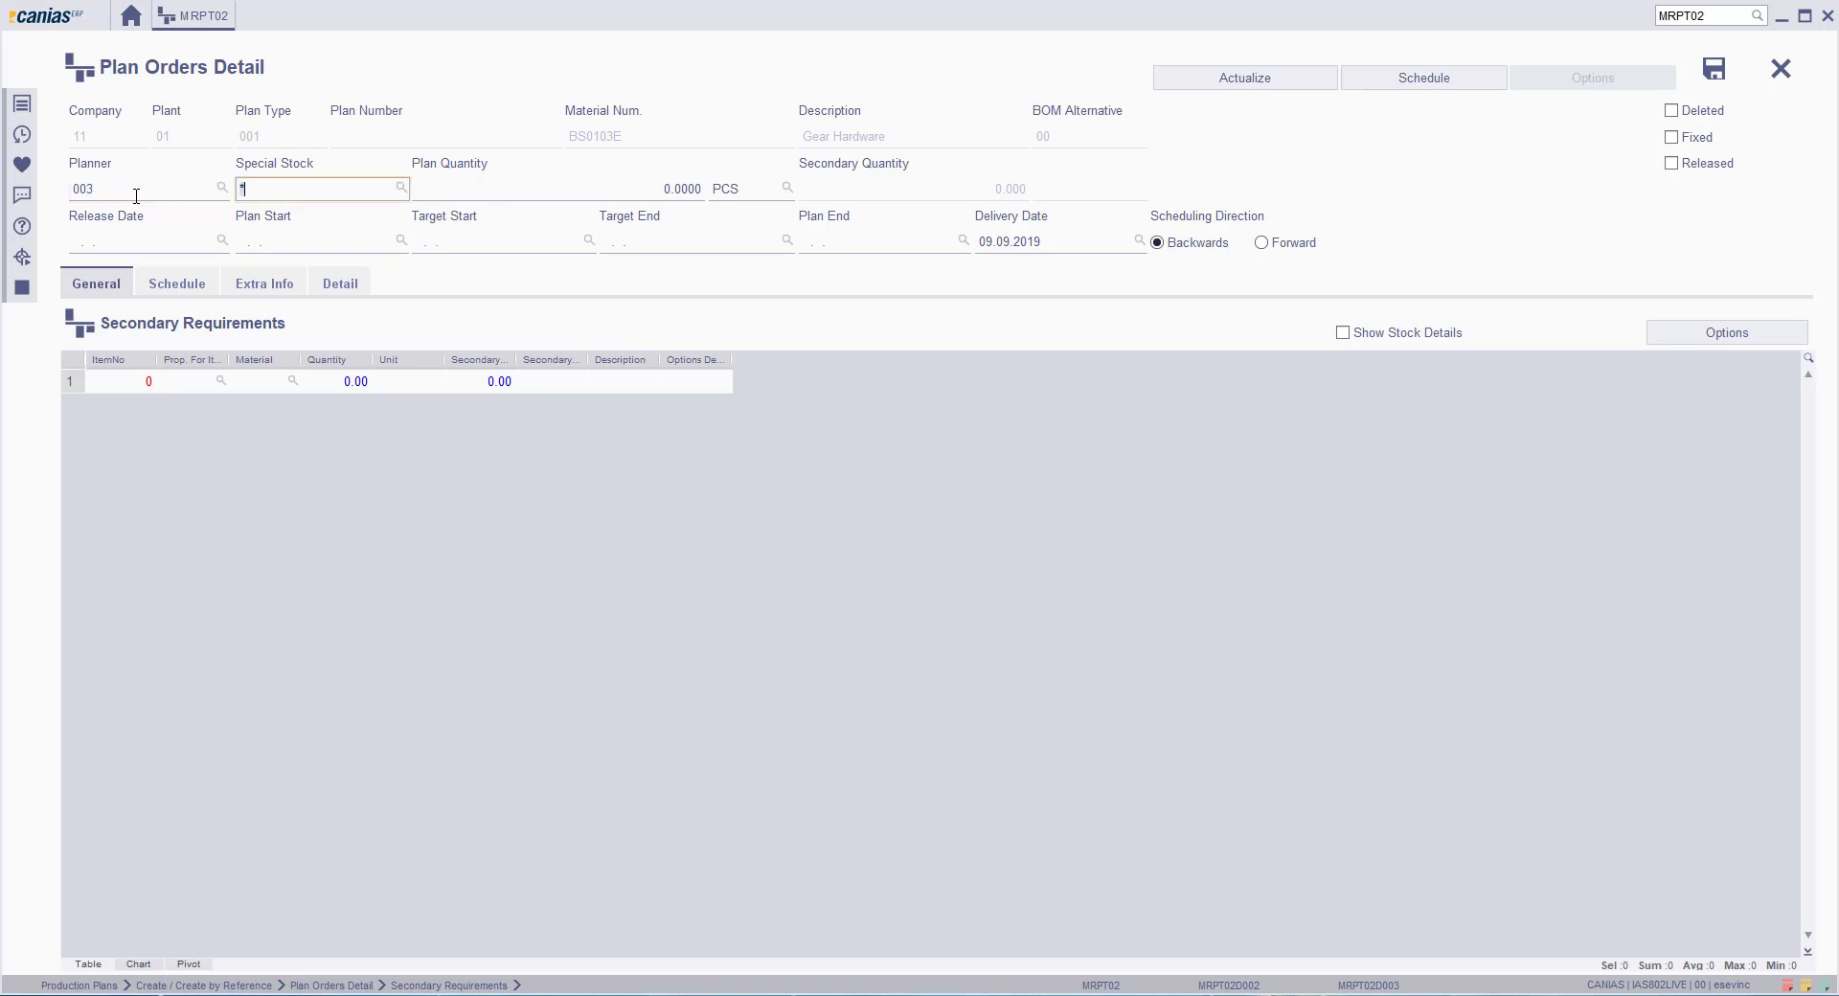
{"action": "left_click", "coordinate": [558, 188]}
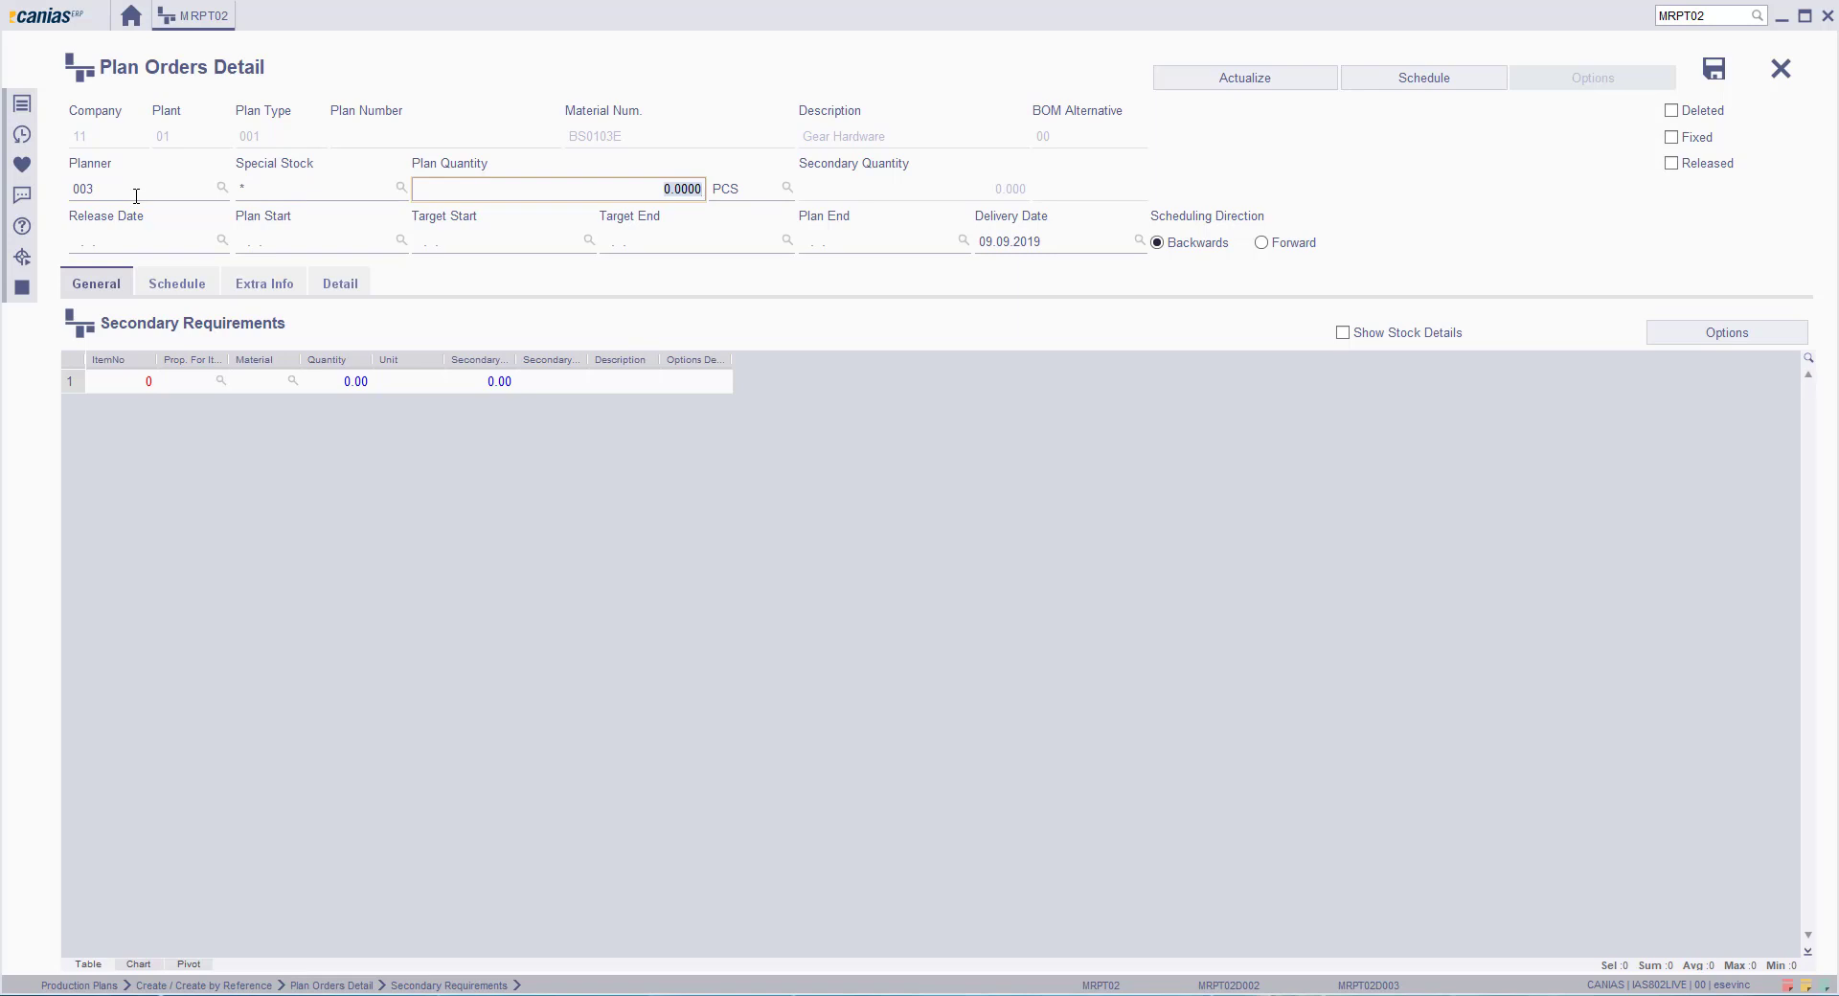
{"action": "type", "text": "200"}
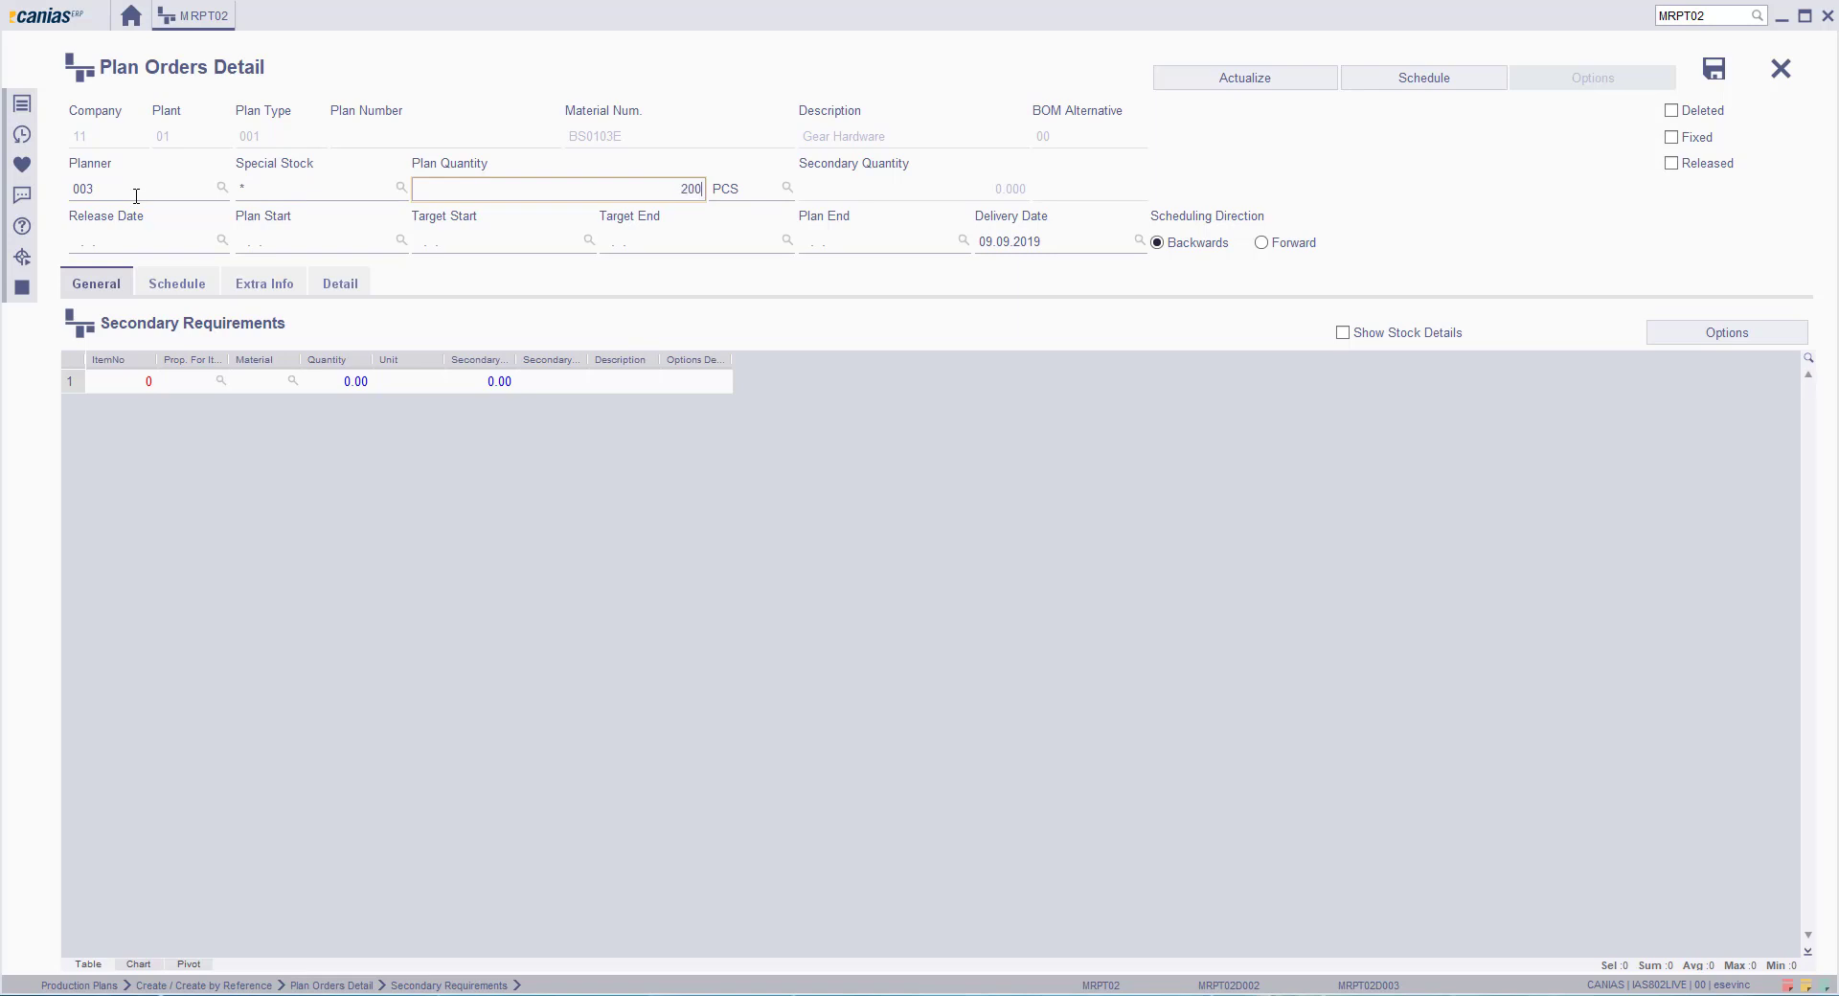
{"action": "mouse_move", "coordinate": [1221, 242]}
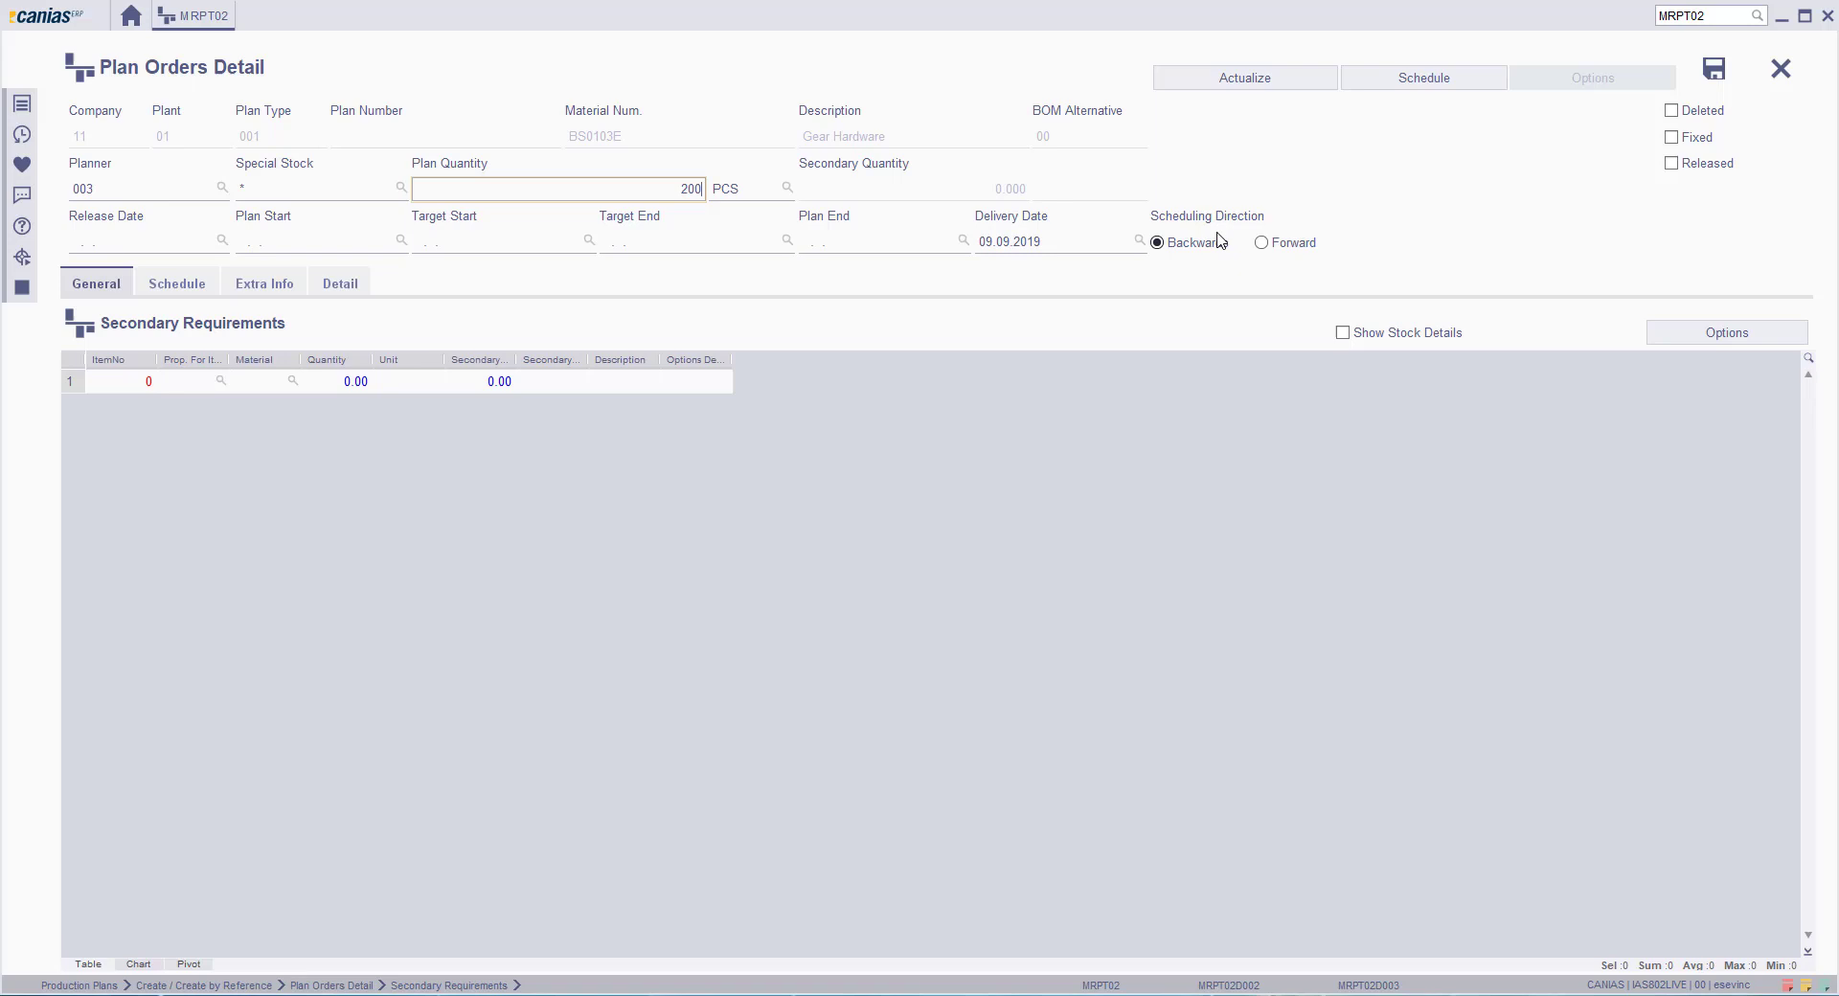
{"action": "left_click", "coordinate": [1423, 77]}
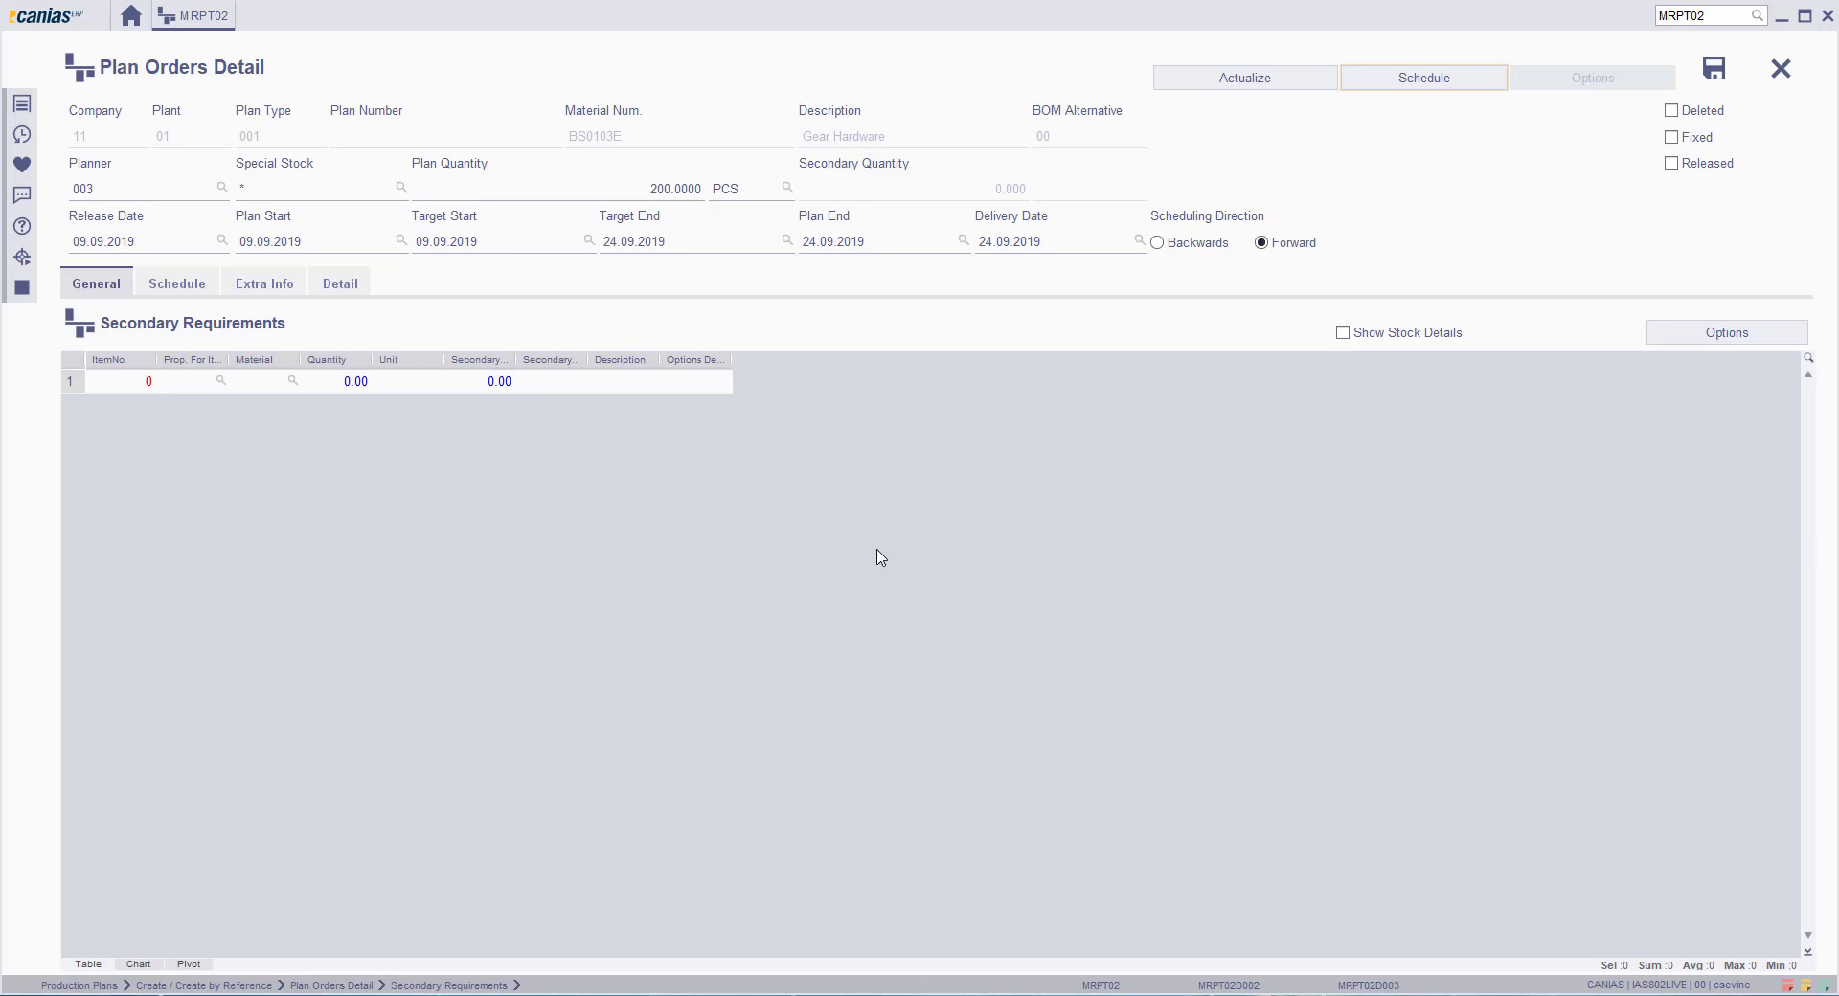
Step: Actualize secondary requirements to load Chain BR0211E 600 M and Wire BR0210E 240 M
{"action": "left_click", "coordinate": [1243, 77]}
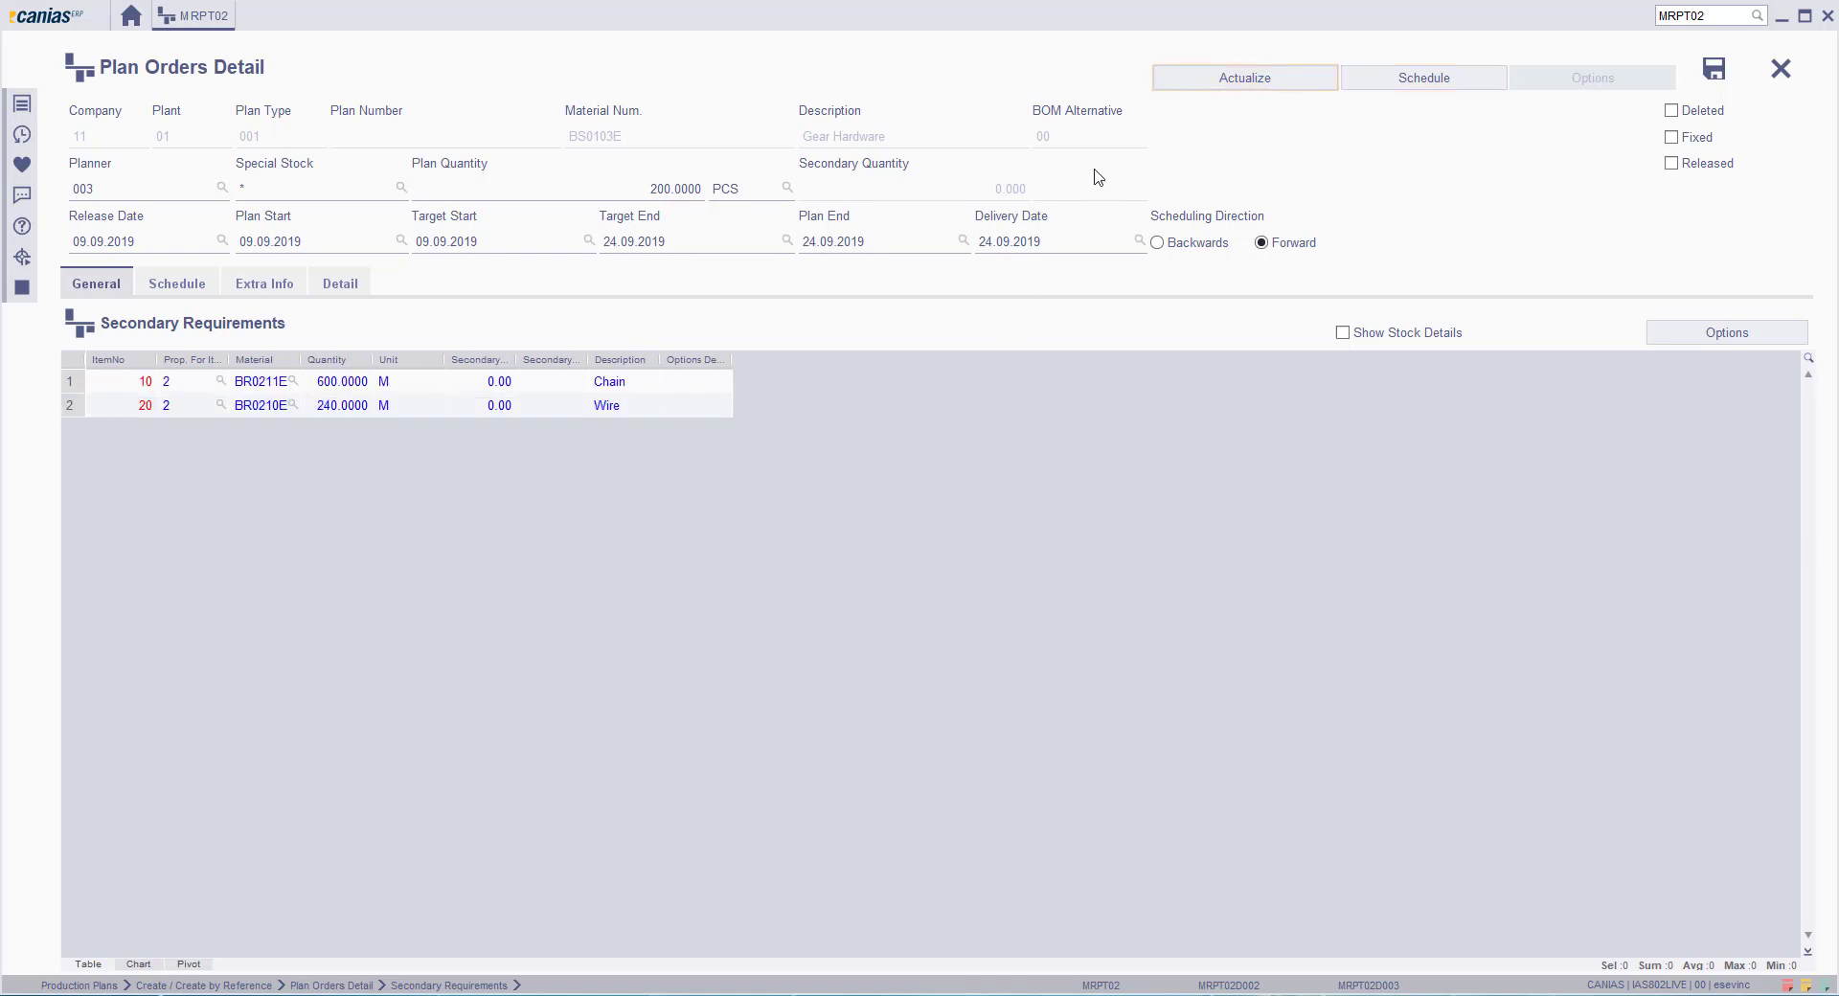
{"action": "mouse_move", "coordinate": [367, 522]}
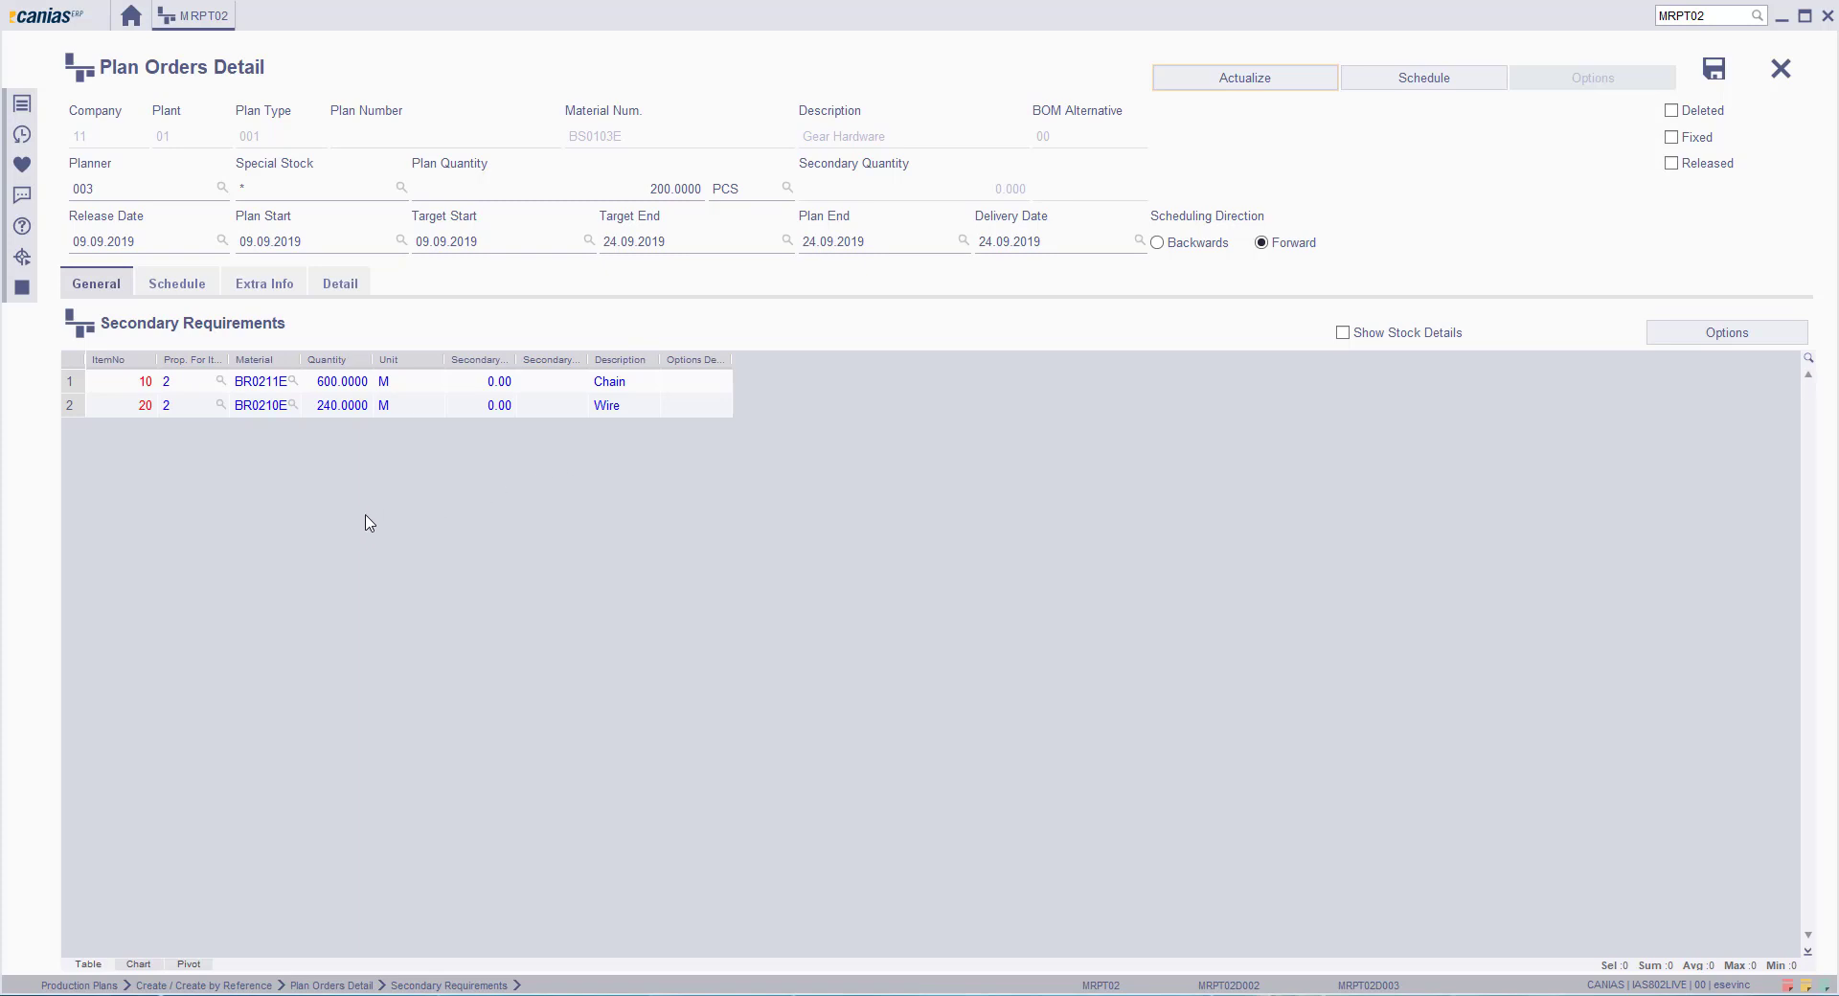
{"action": "mouse_move", "coordinate": [430, 454]}
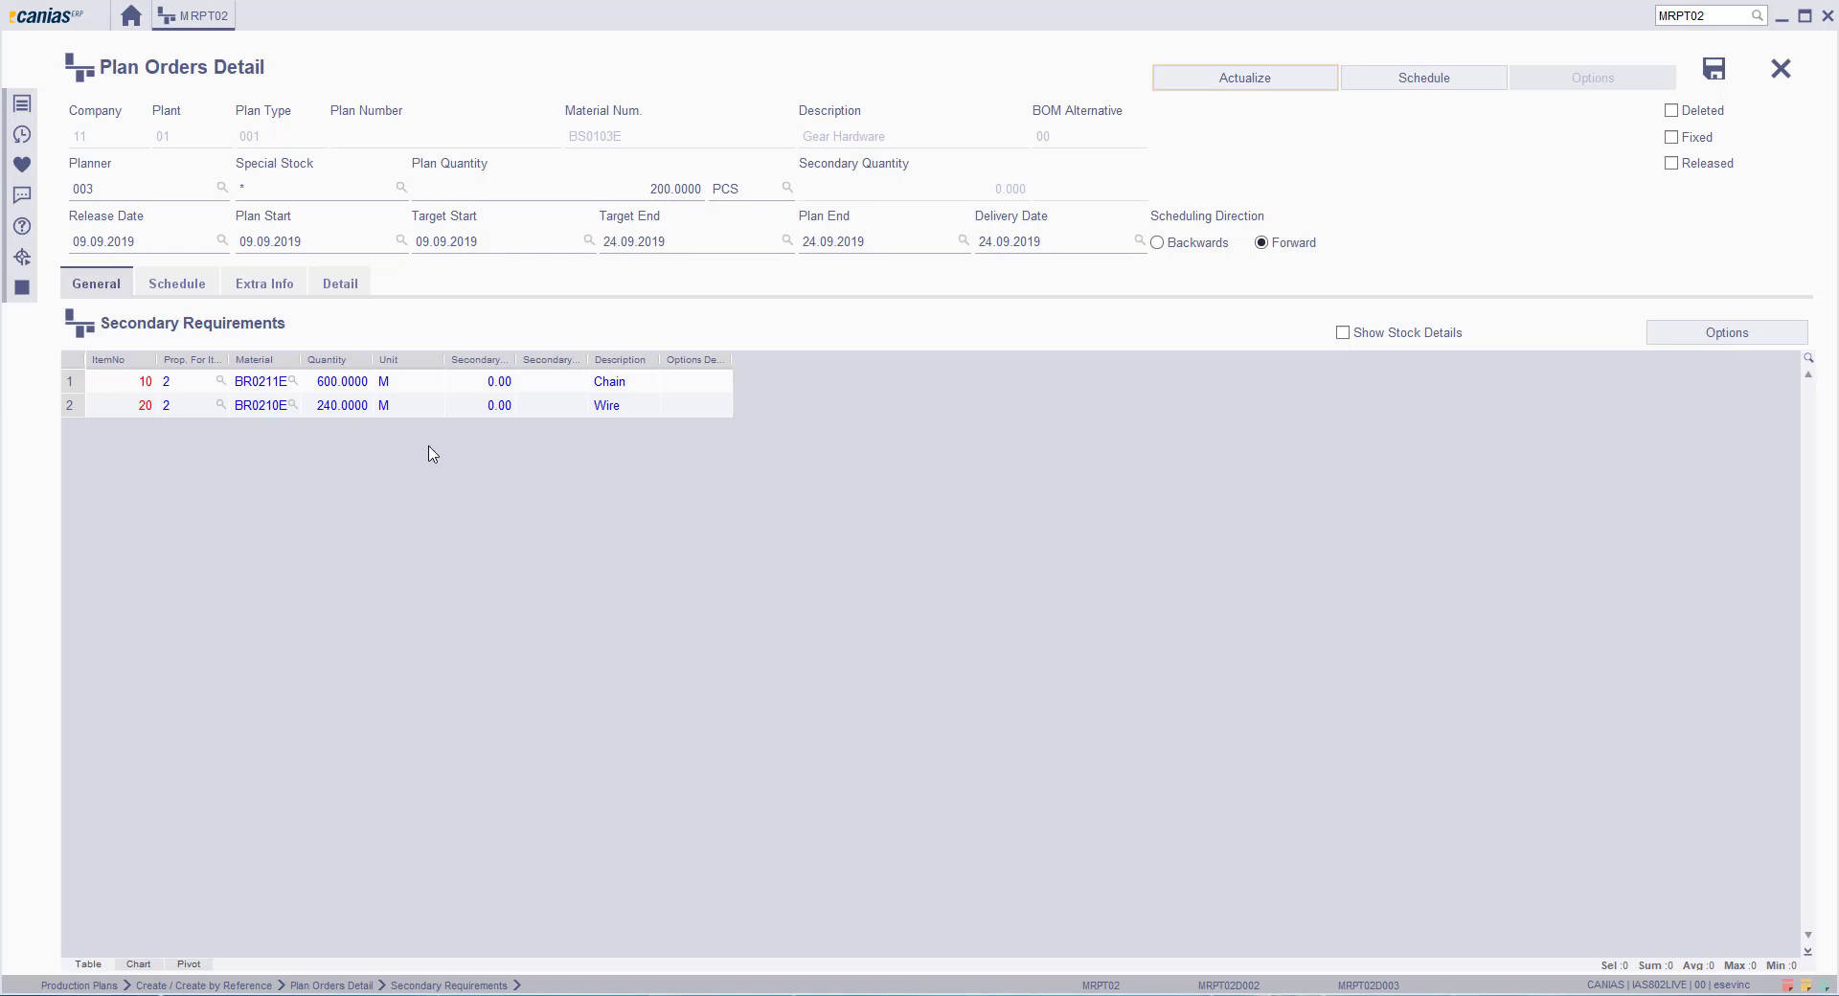
{"action": "mouse_move", "coordinate": [256, 377]}
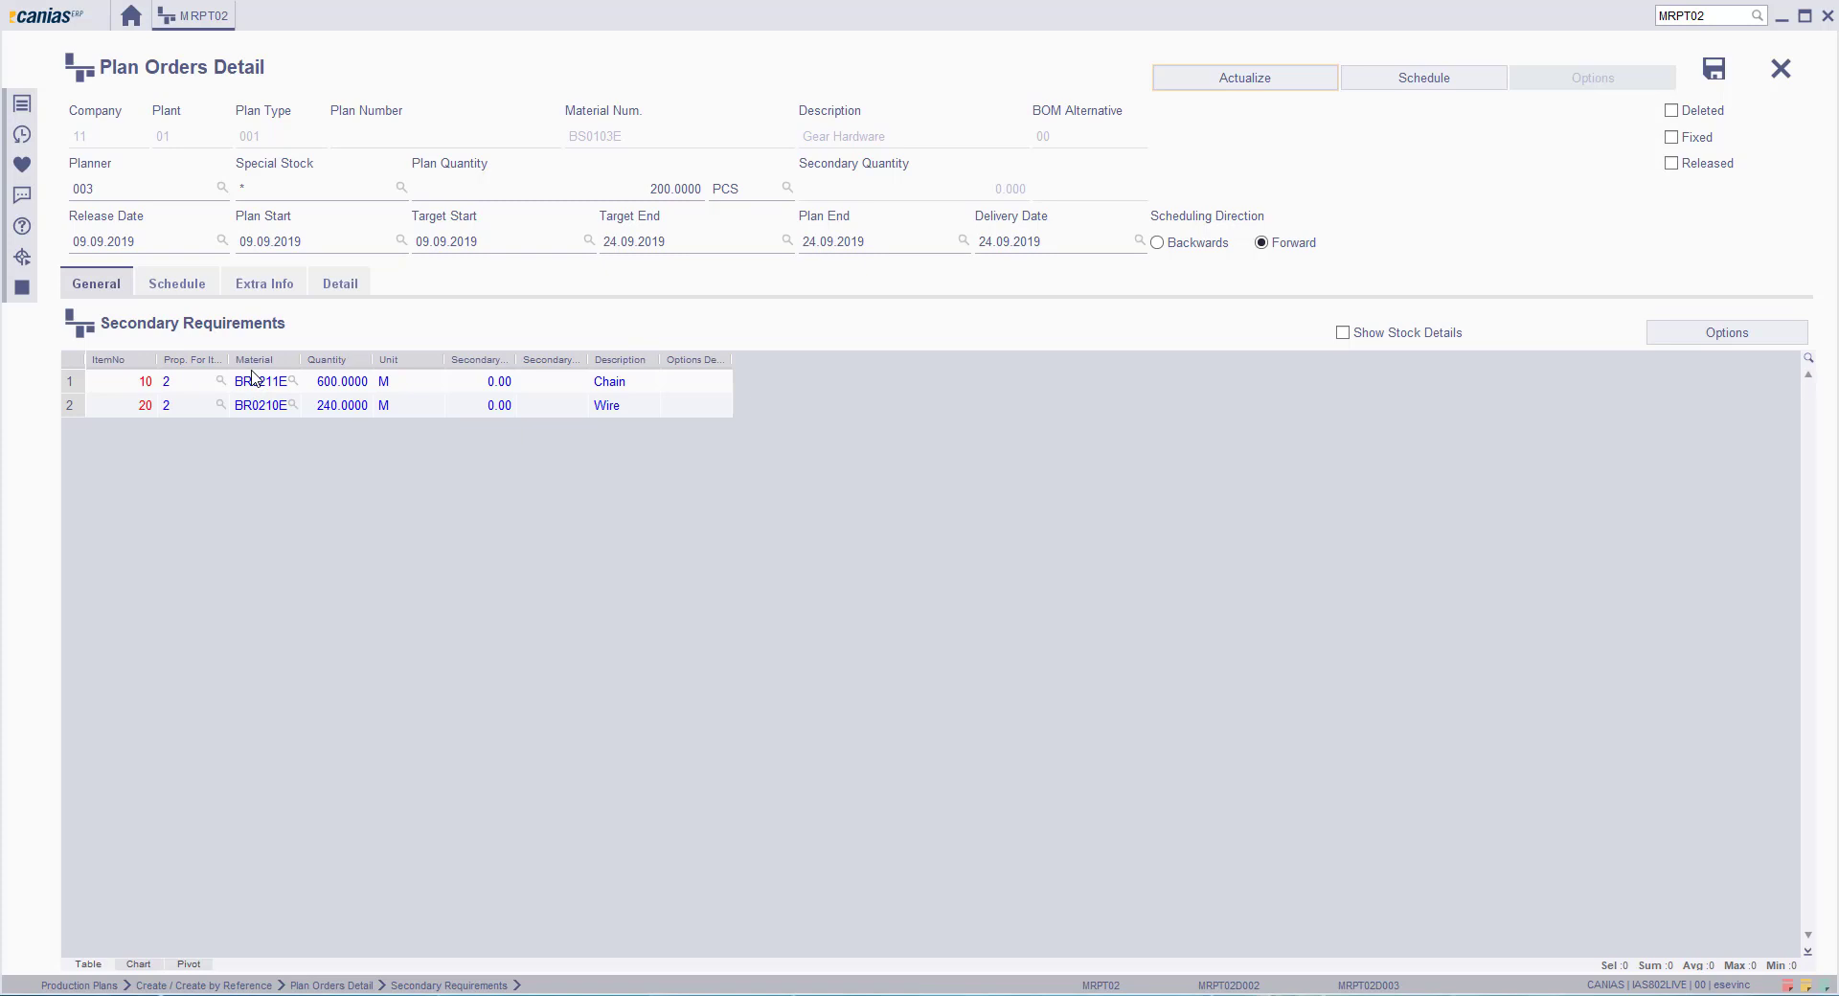
{"action": "left_click", "coordinate": [177, 283]}
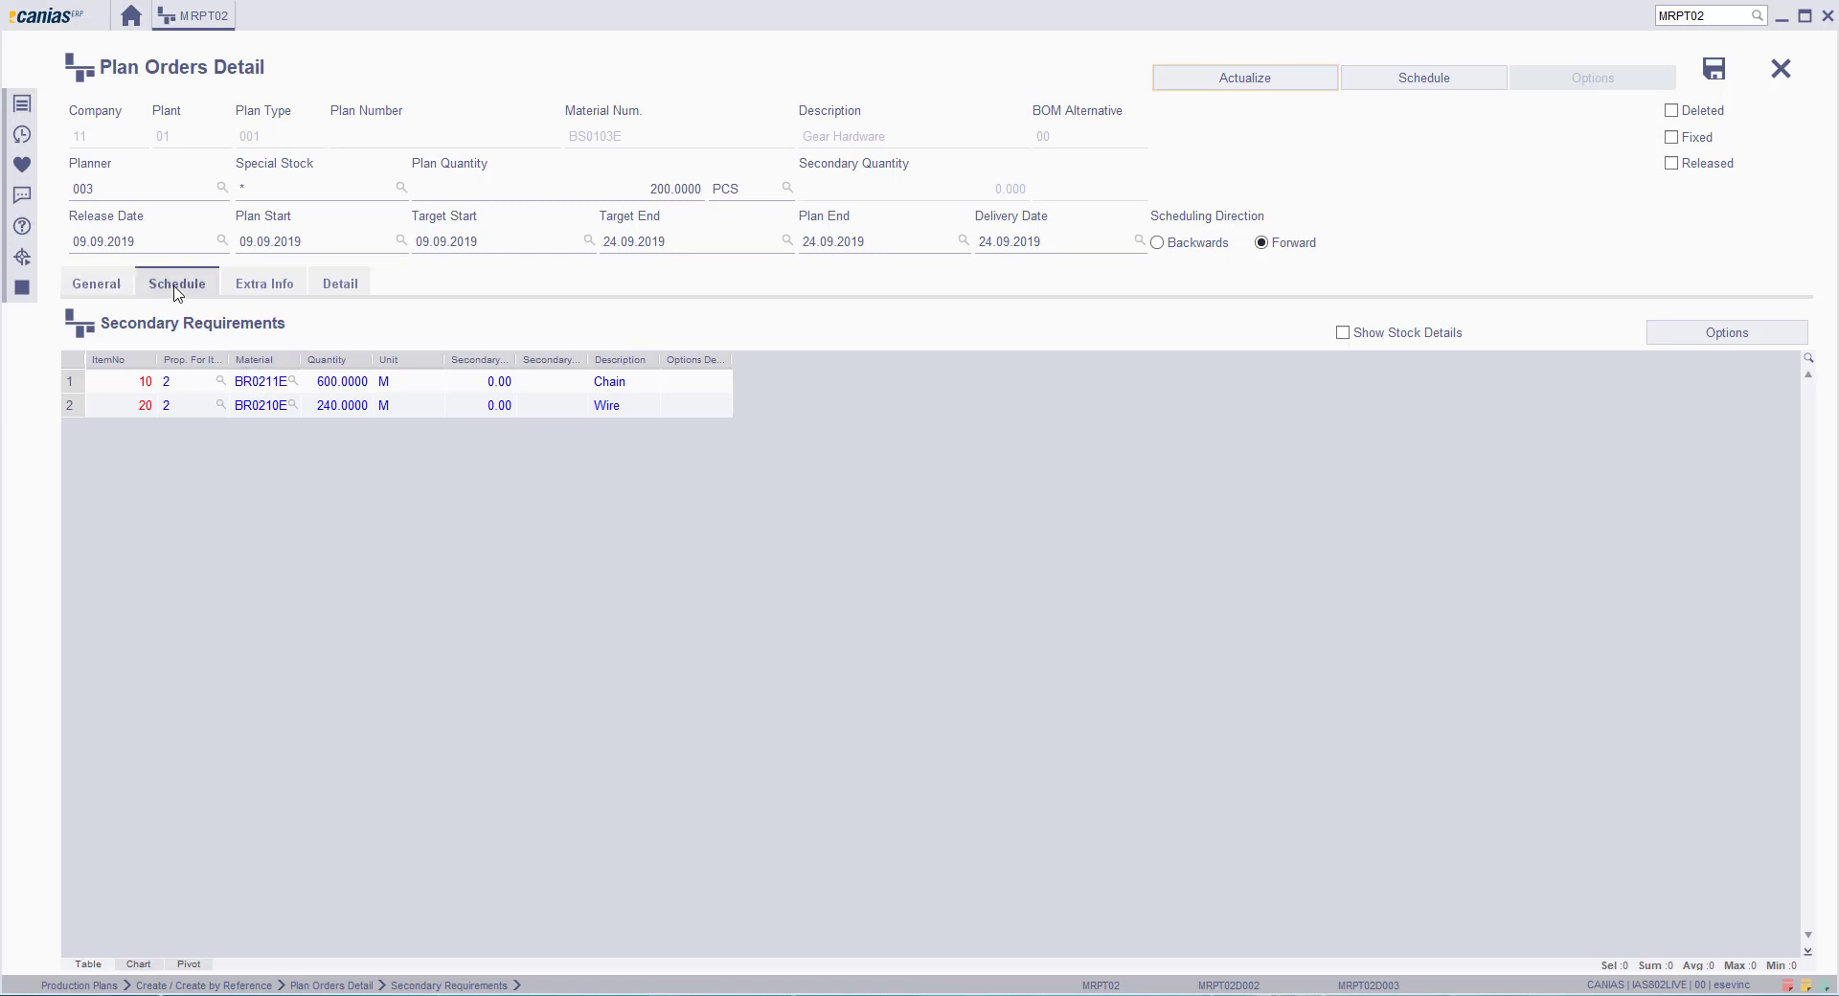
{"action": "left_click", "coordinate": [1422, 77]}
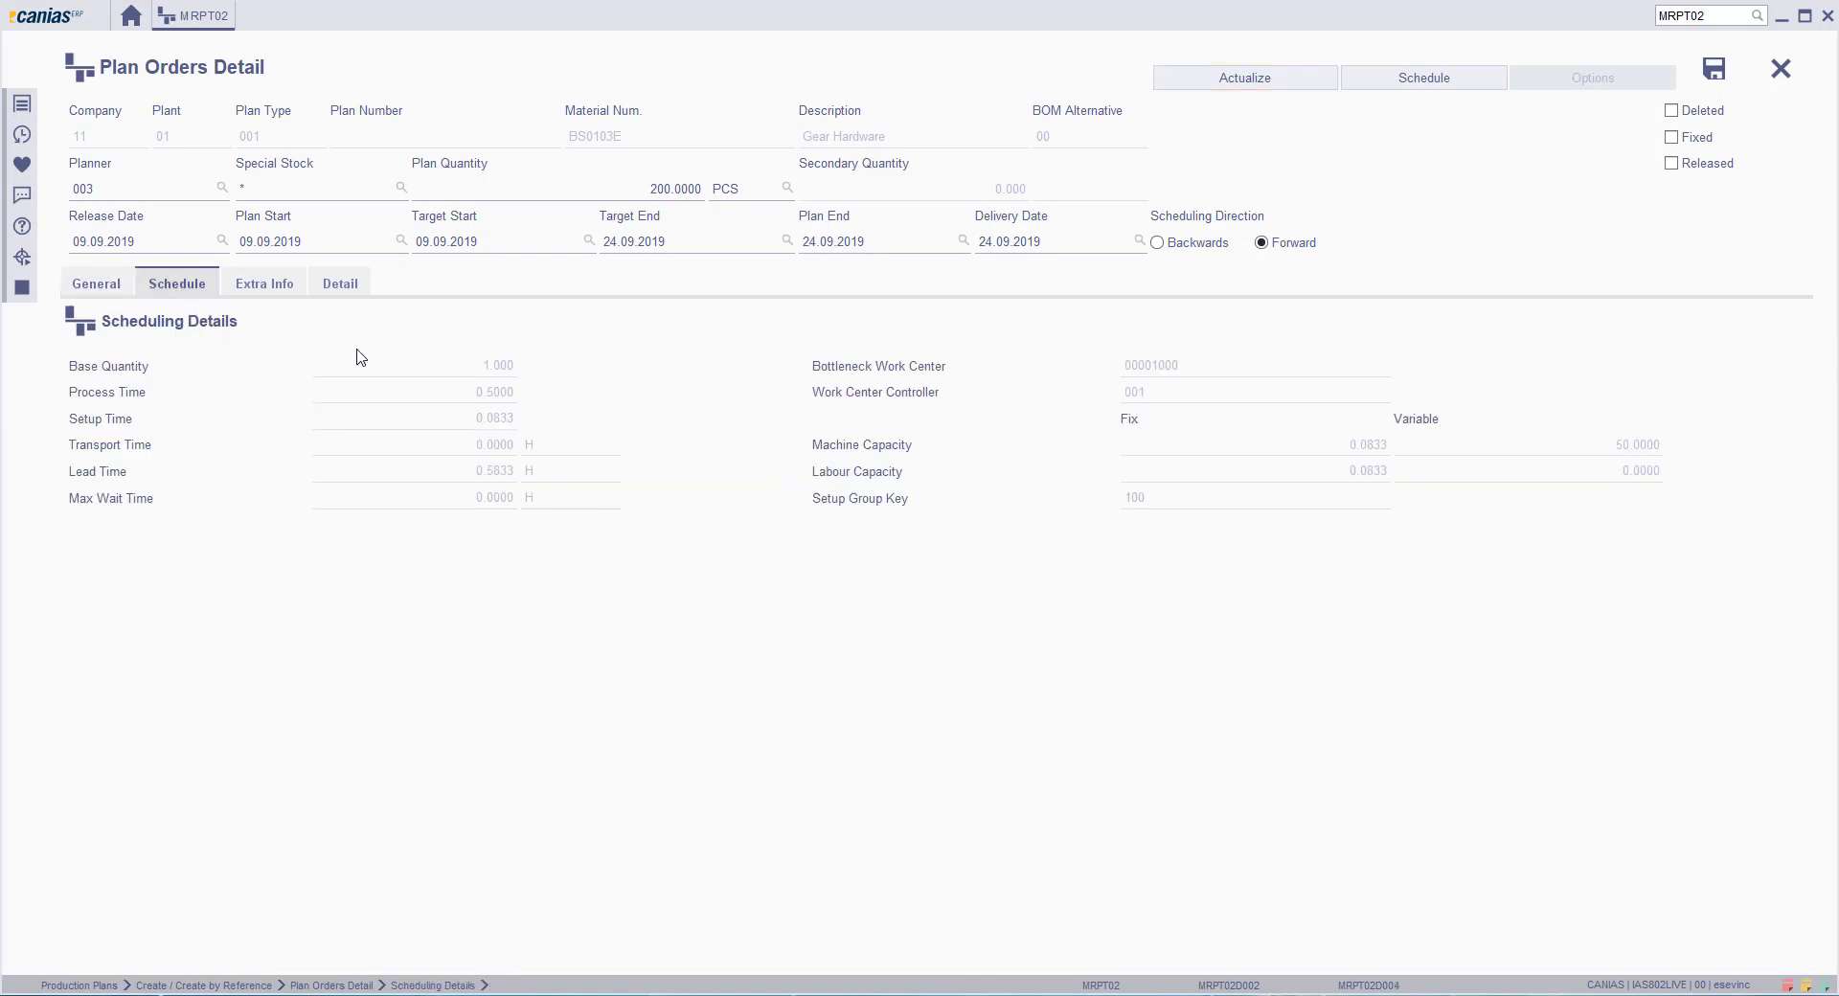
{"action": "mouse_move", "coordinate": [323, 452]}
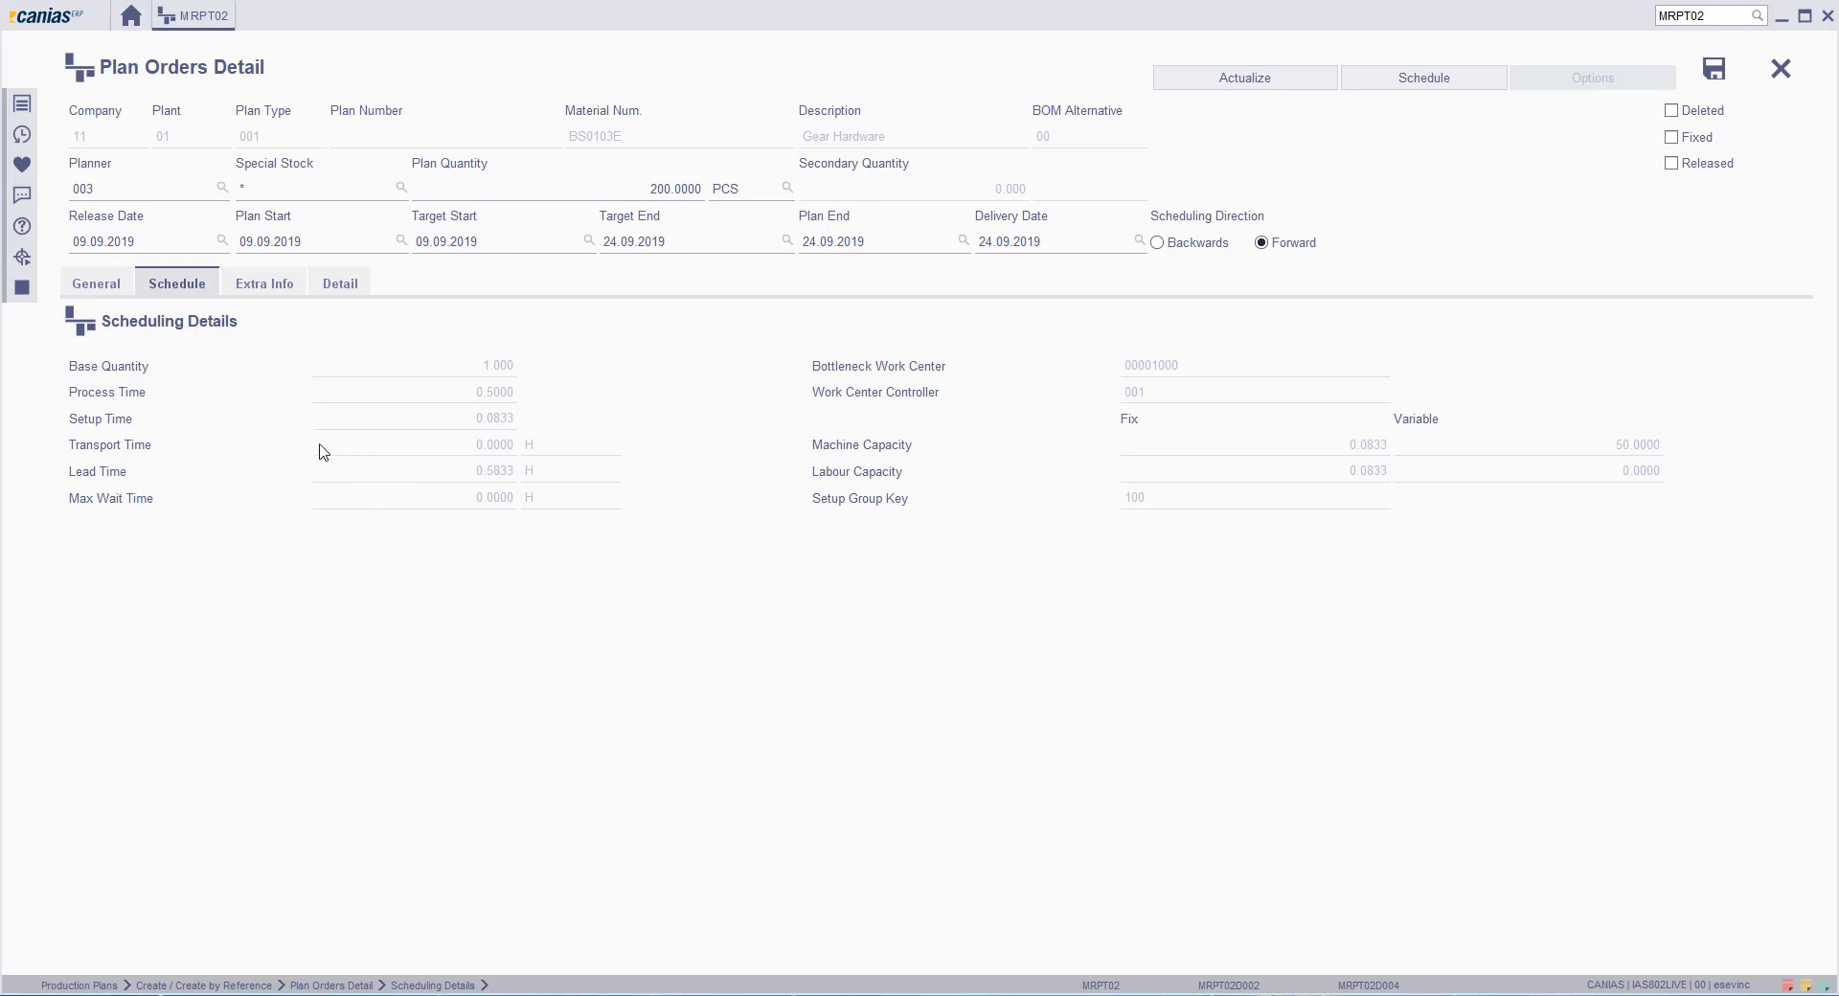
{"action": "left_click", "coordinate": [265, 283]}
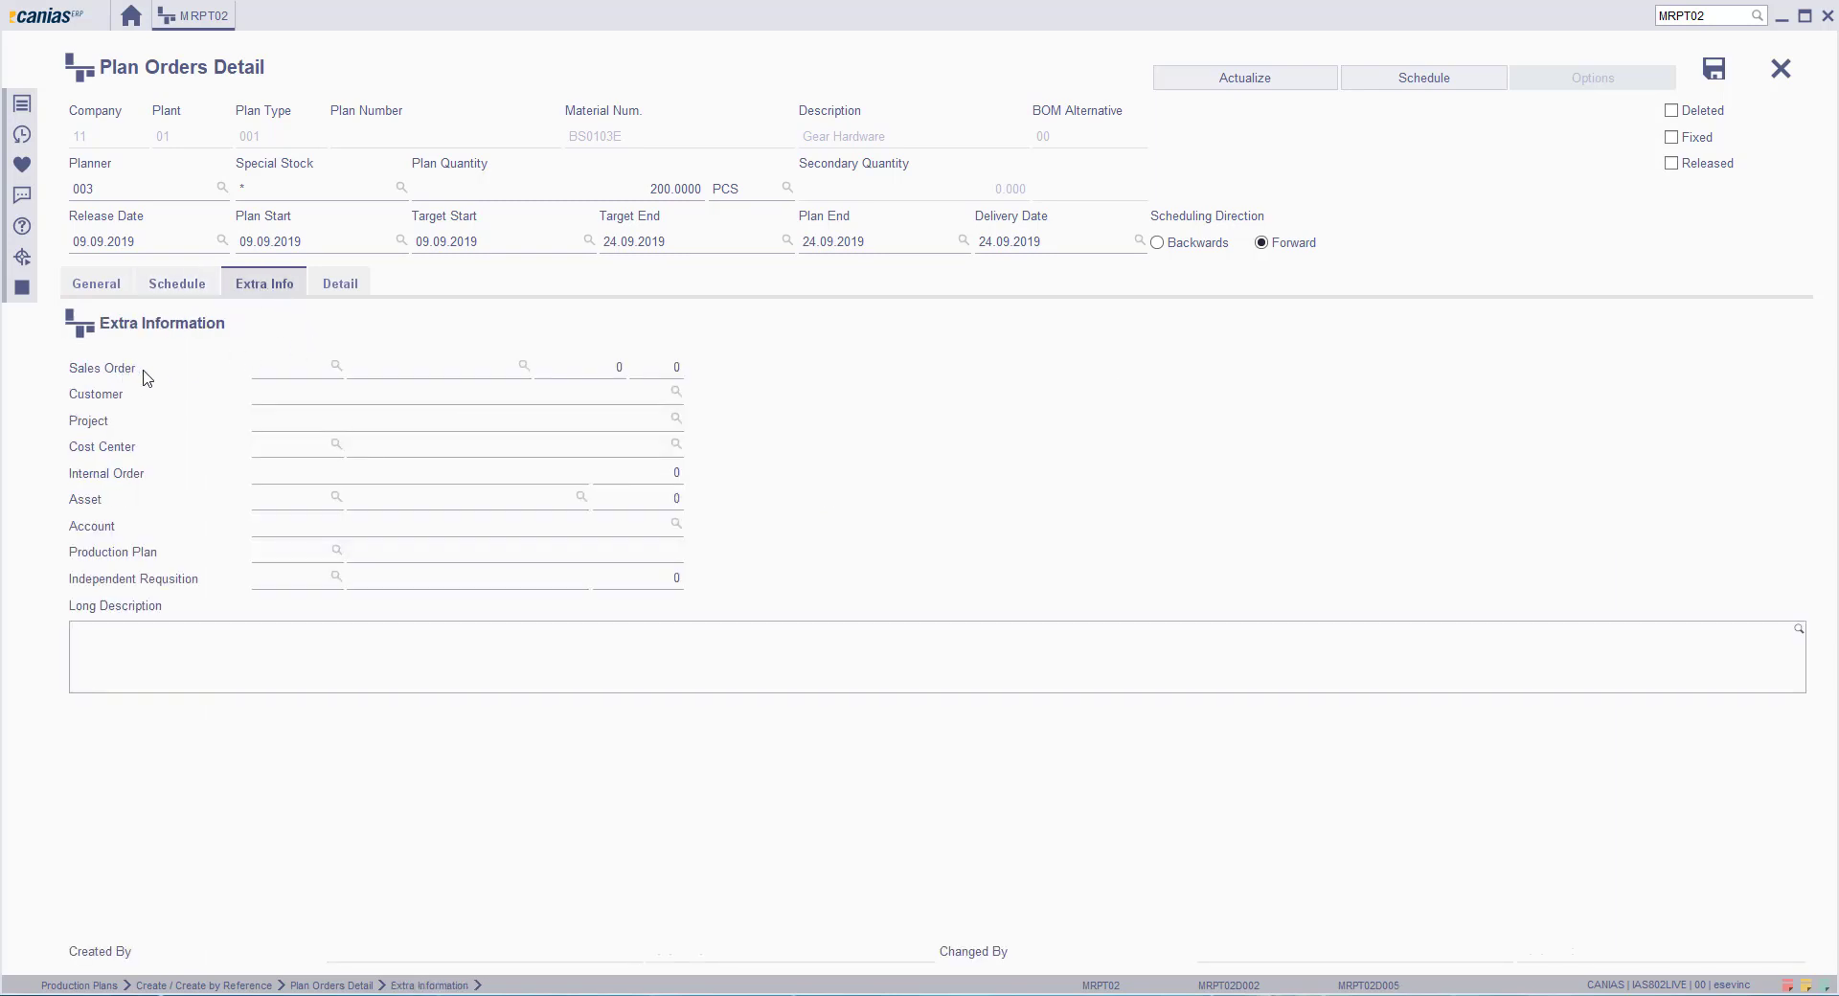
{"action": "mouse_move", "coordinate": [307, 307]}
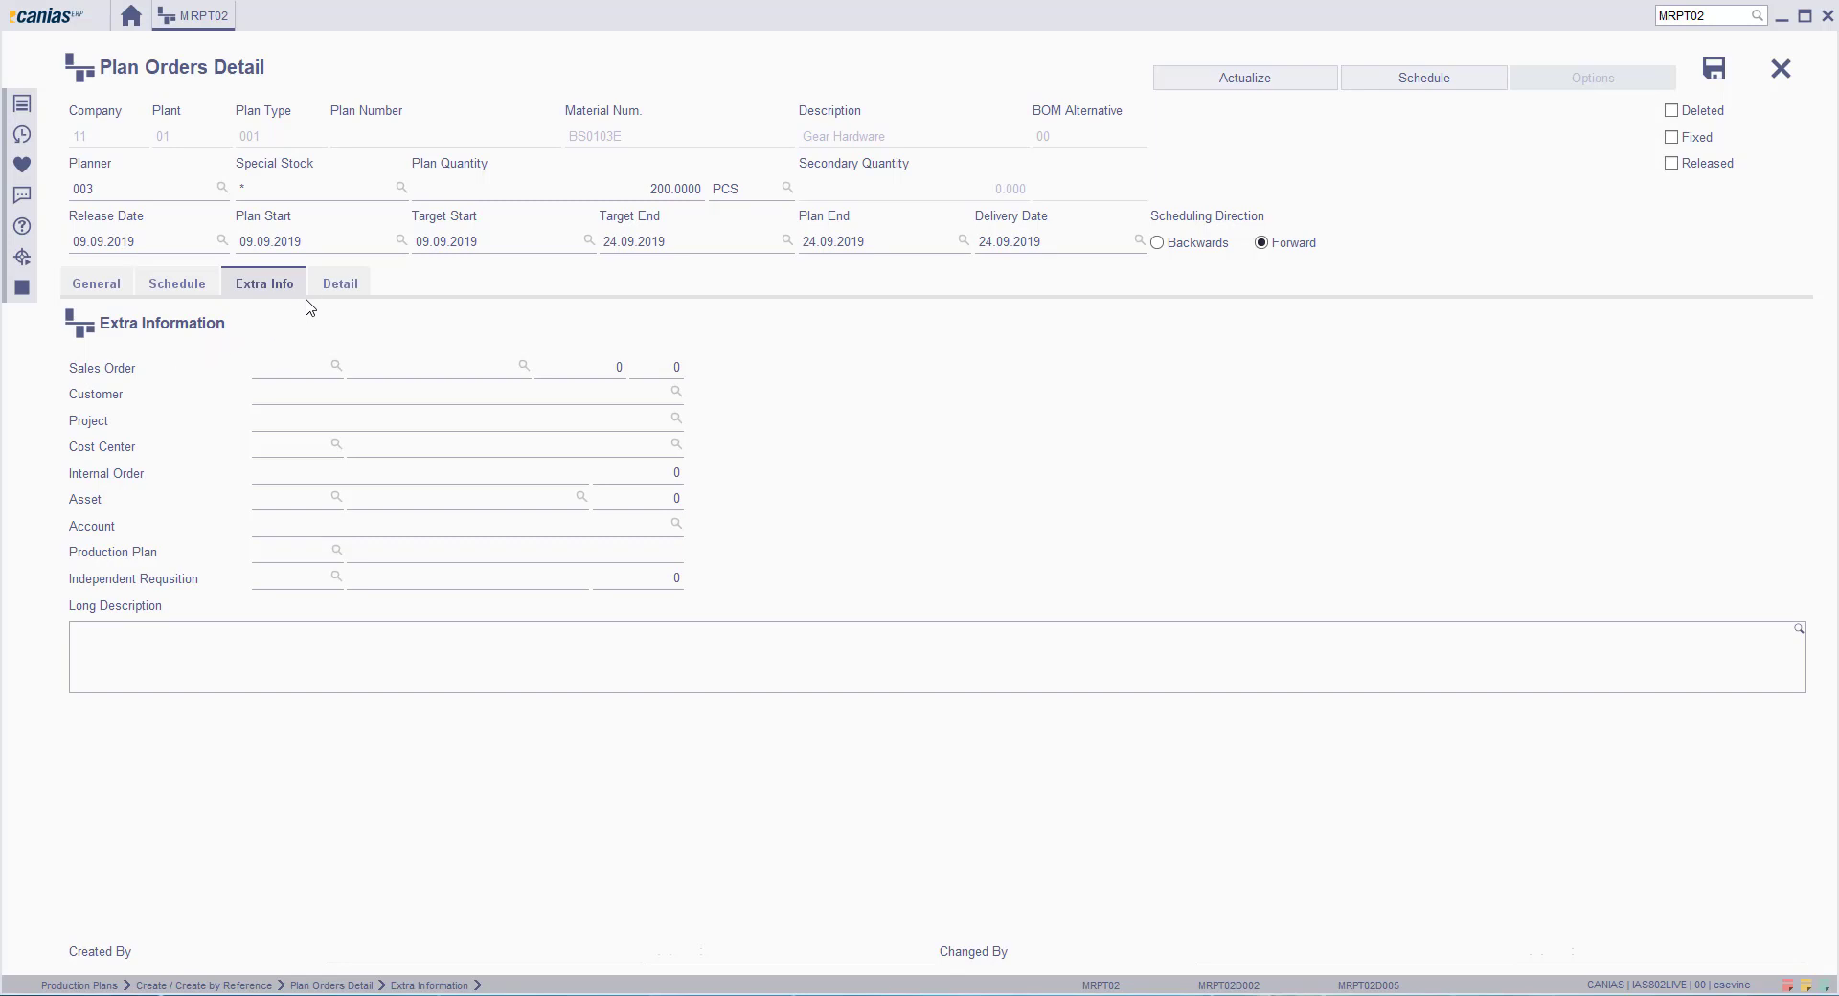
{"action": "left_click", "coordinate": [339, 283]}
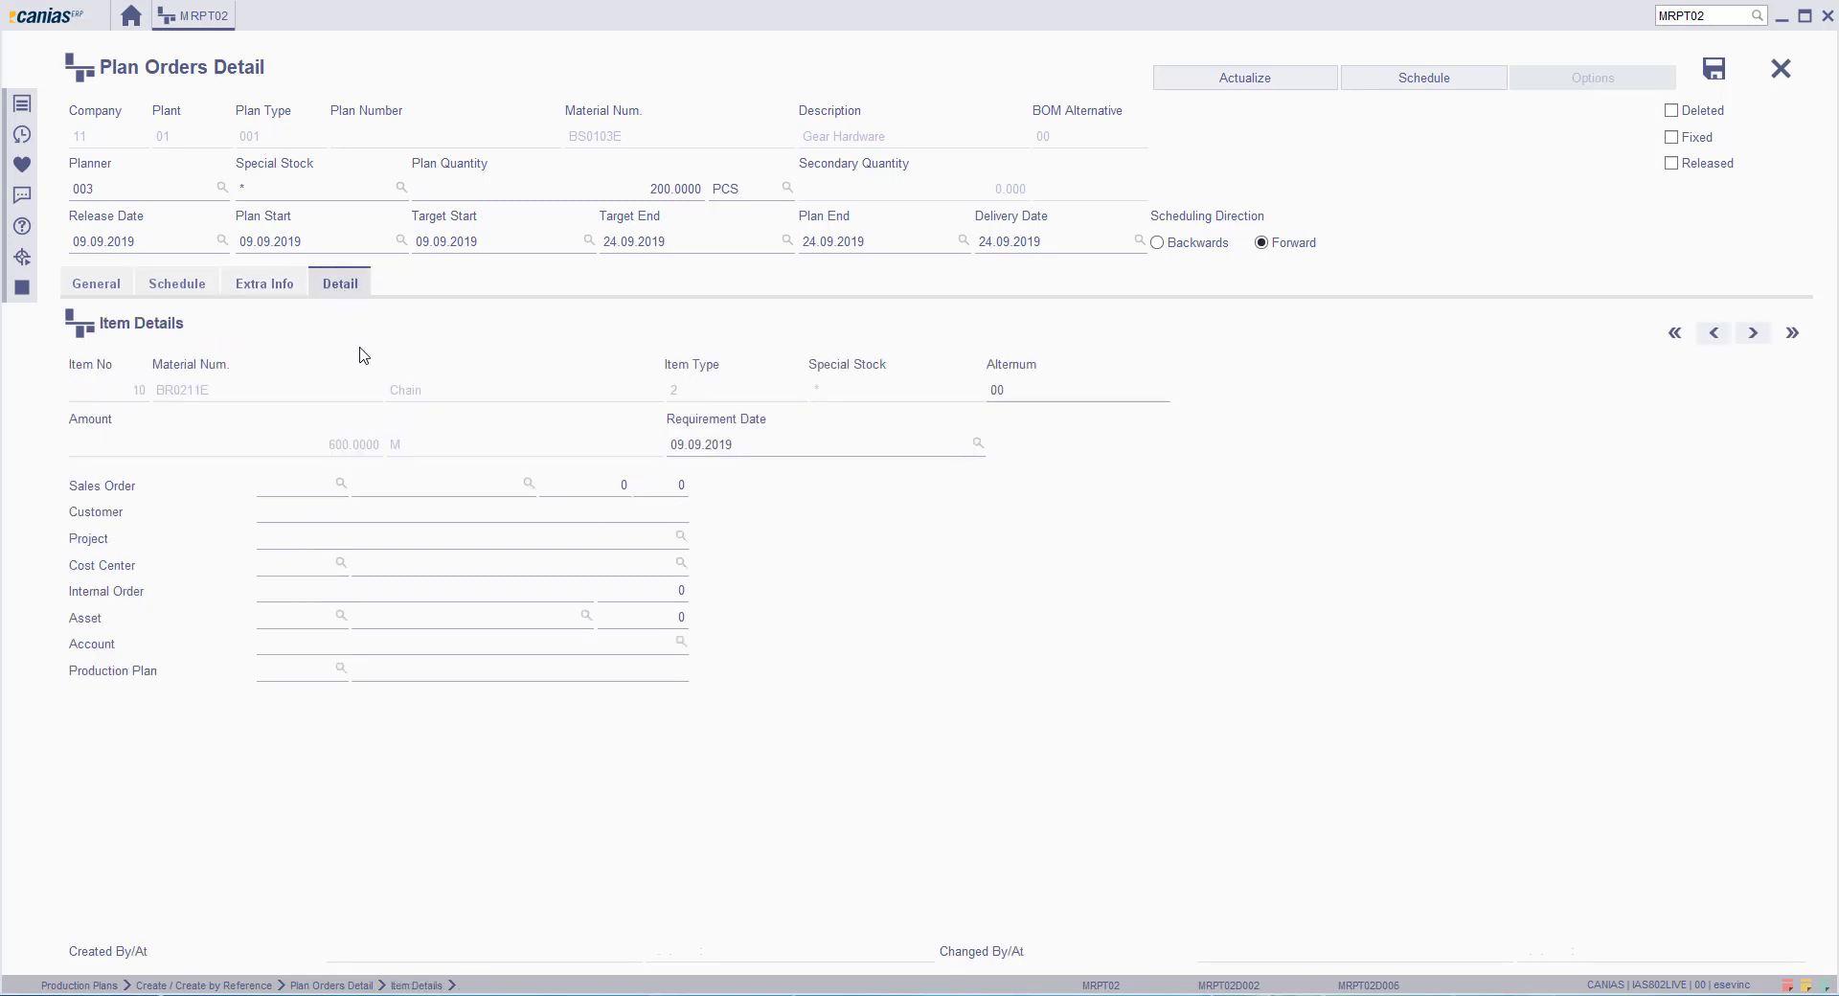
{"action": "mouse_move", "coordinate": [348, 476]}
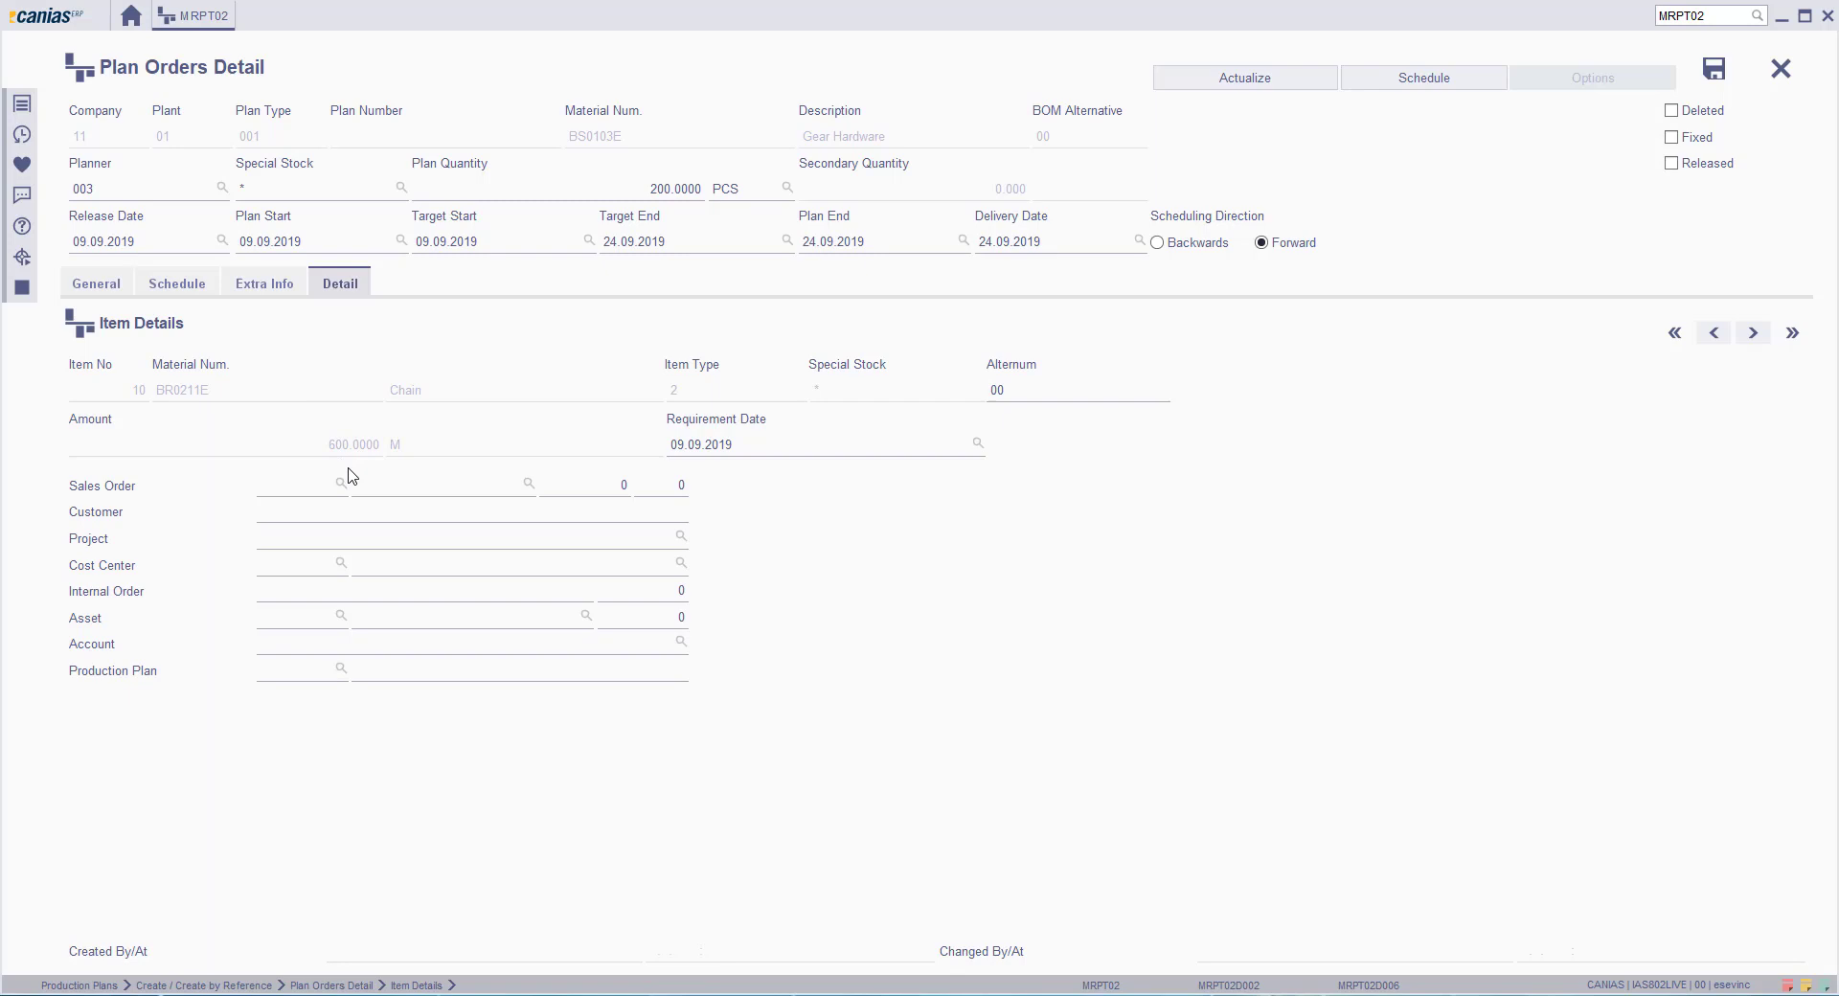
{"action": "left_click", "coordinate": [96, 283]}
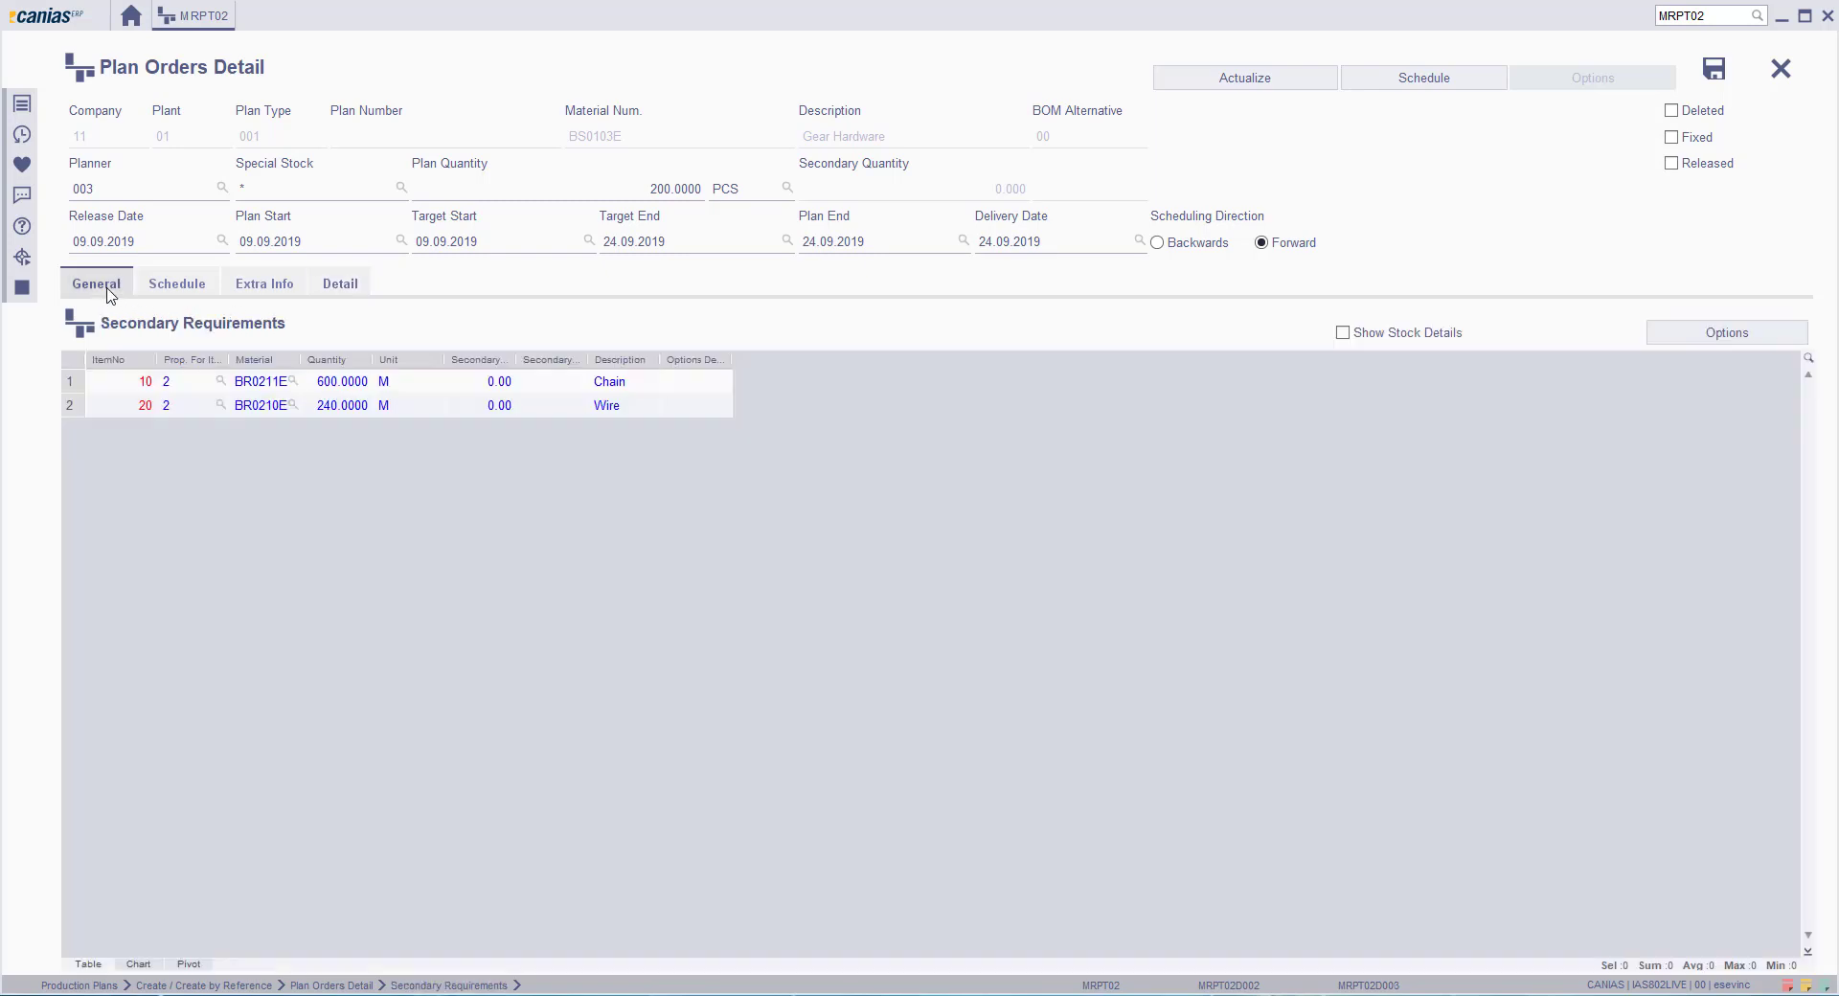
{"action": "mouse_move", "coordinate": [1161, 247]}
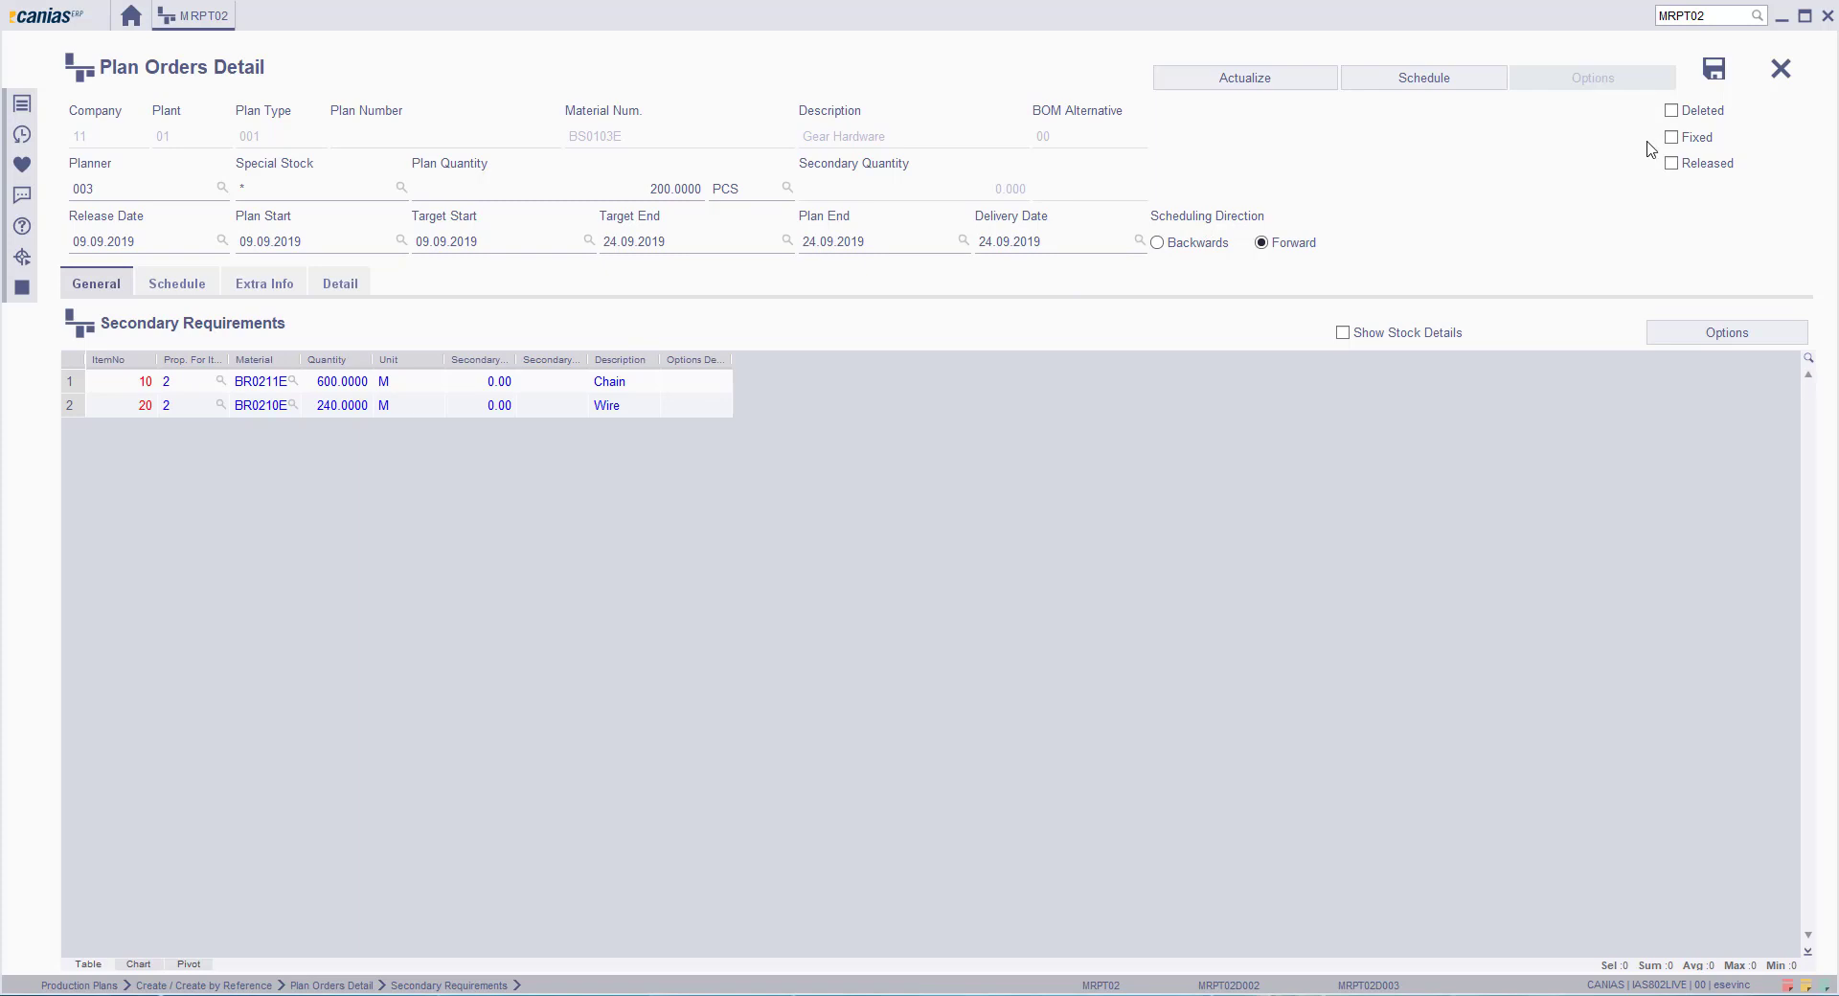
Step: Mark the plan order Fixed and save it as plan 00000232
{"action": "left_click", "coordinate": [1672, 137]}
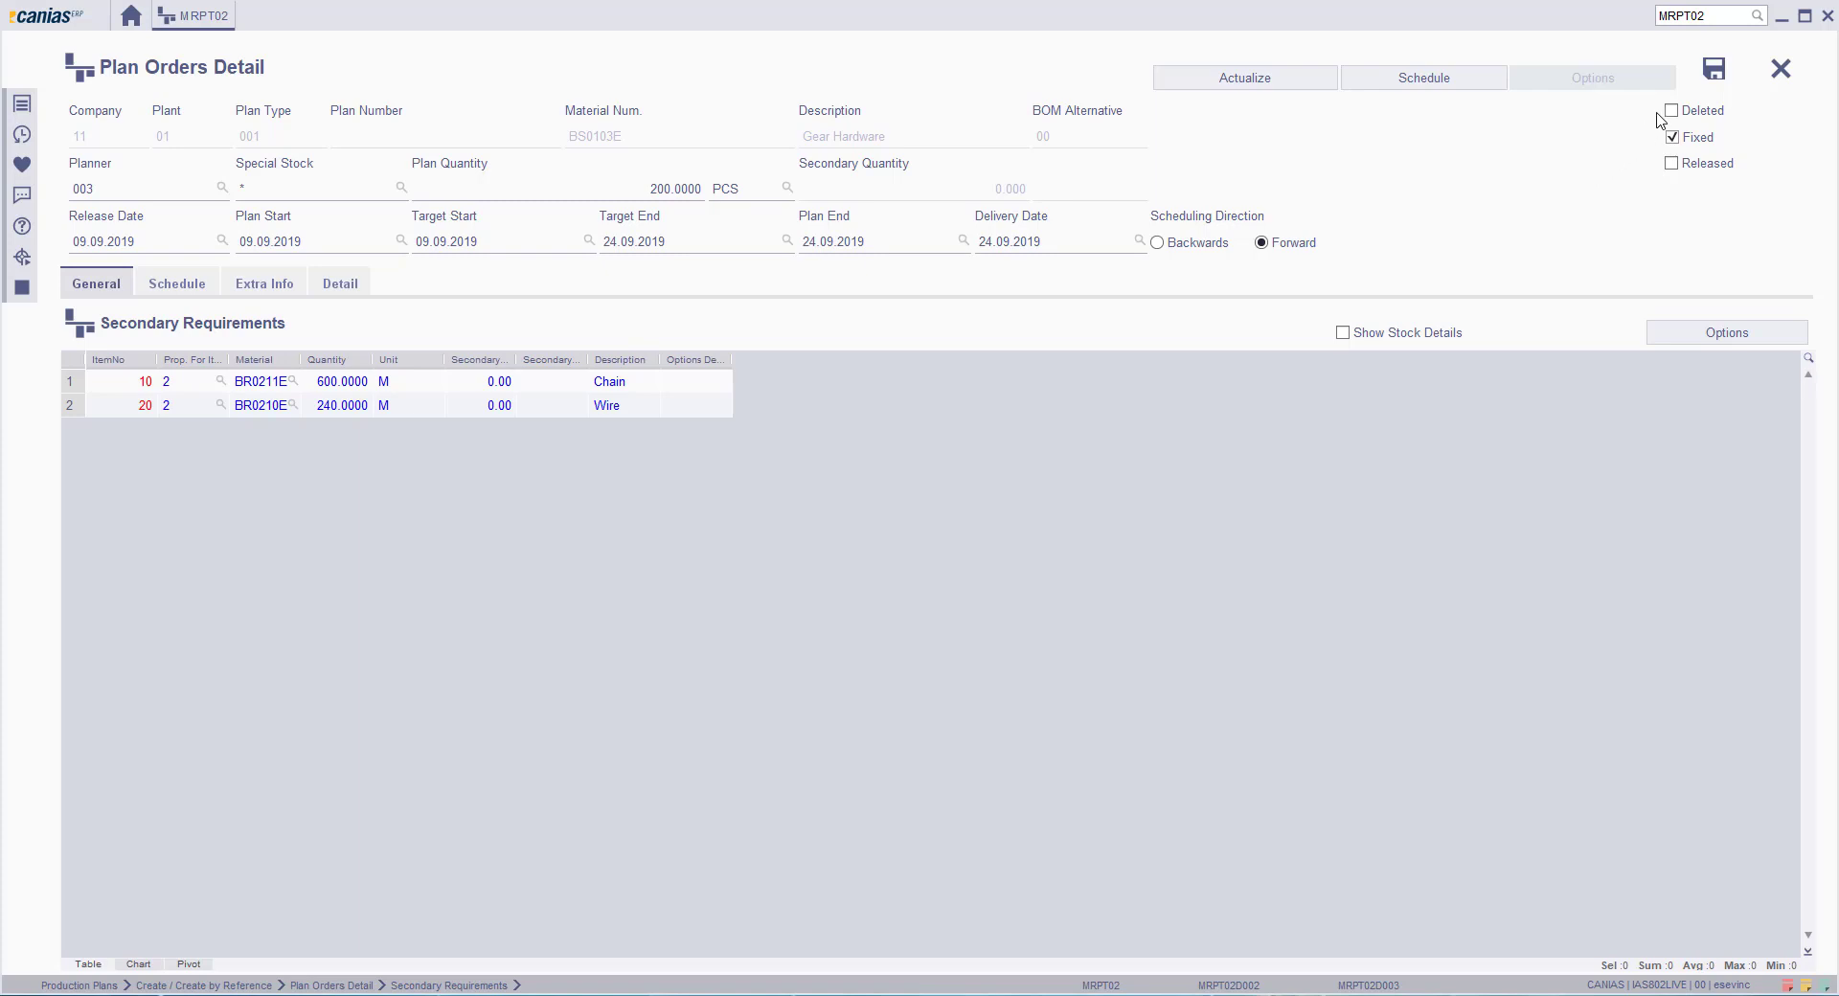
{"action": "left_click", "coordinate": [1714, 68]}
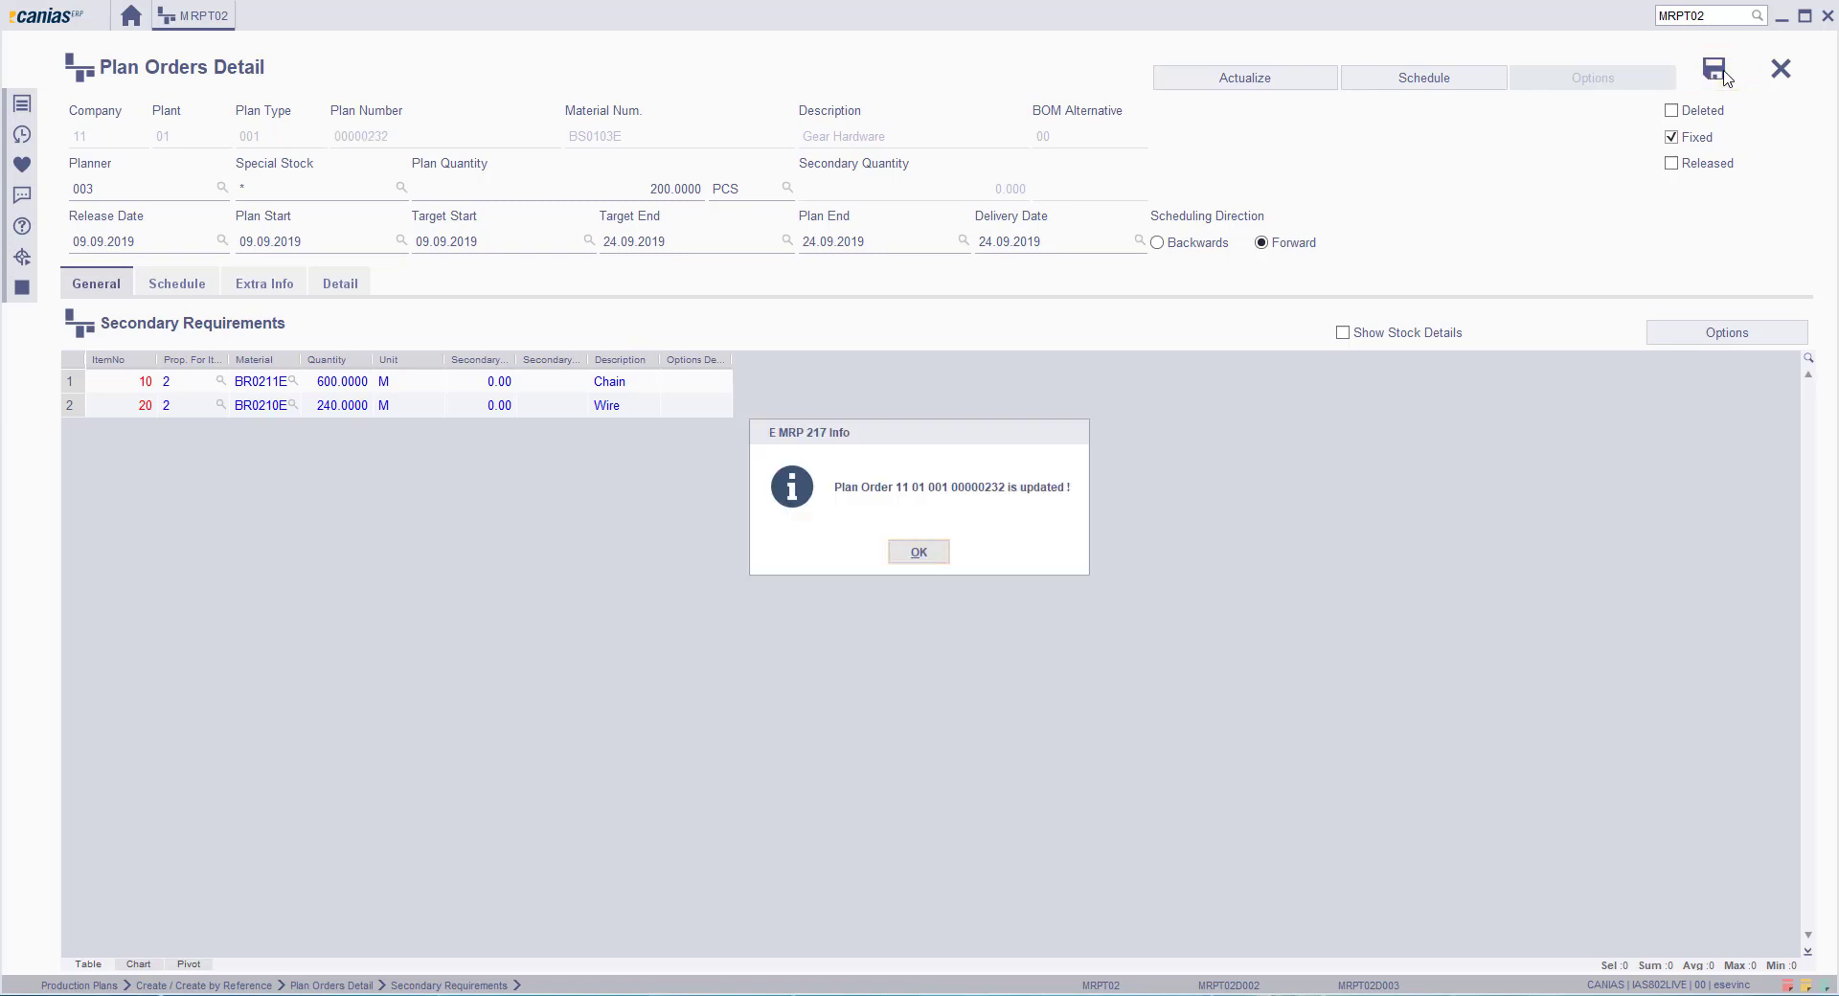